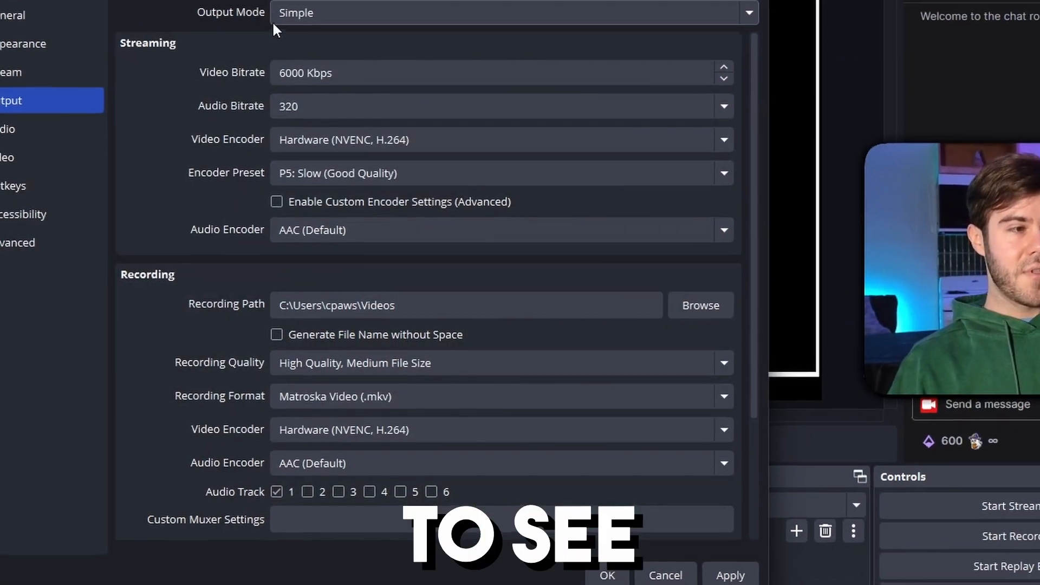
Step: Confirm Simple output with NVENC H.264 on the P5 Slow preset and return to the main window
click(31, 87)
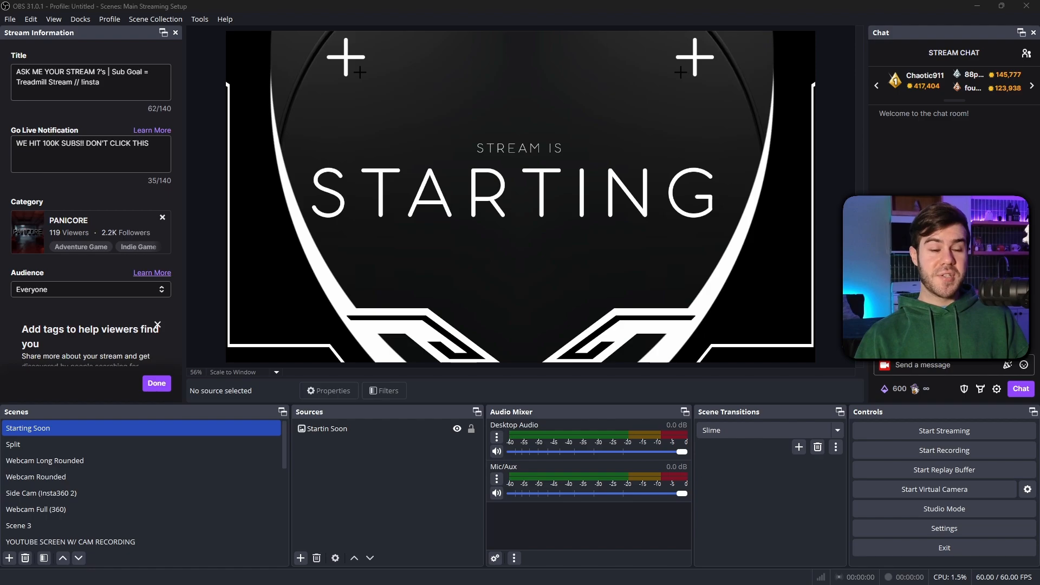
mouse_move(943, 527)
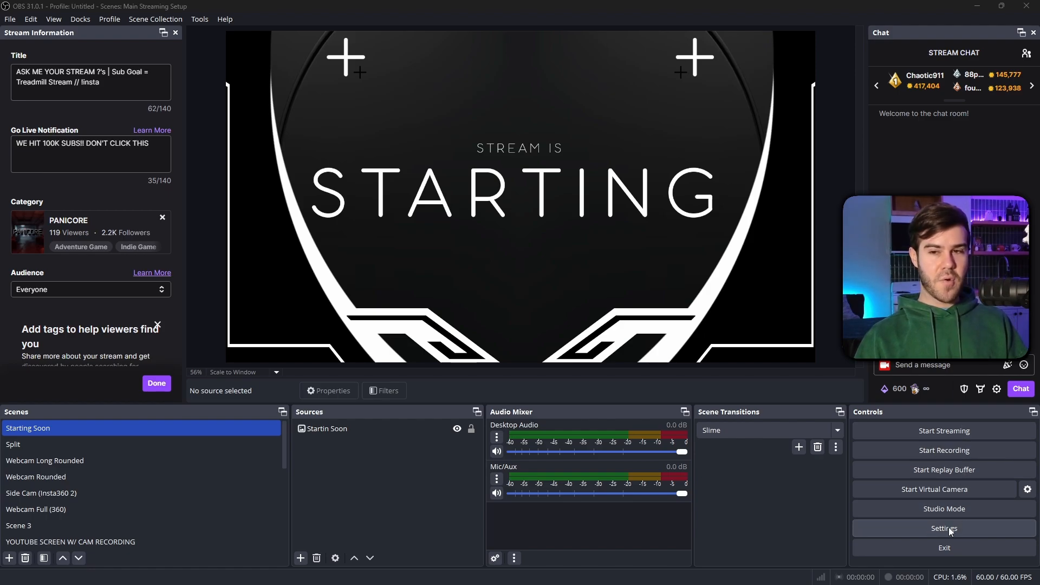
Step: Enable Bandwidth Test Mode for the Twitch stream on the Auto server
click(944, 528)
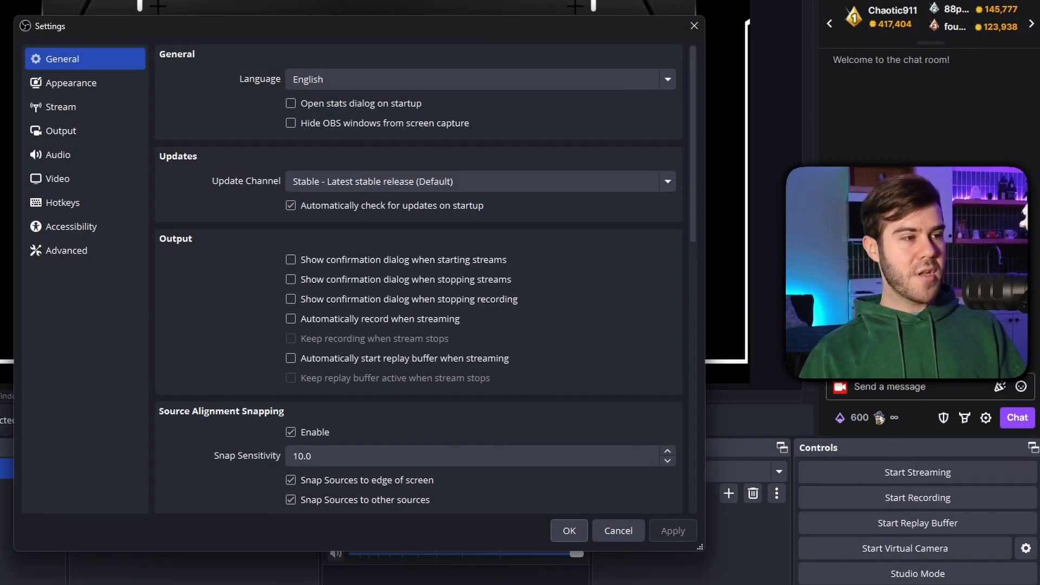
click(60, 107)
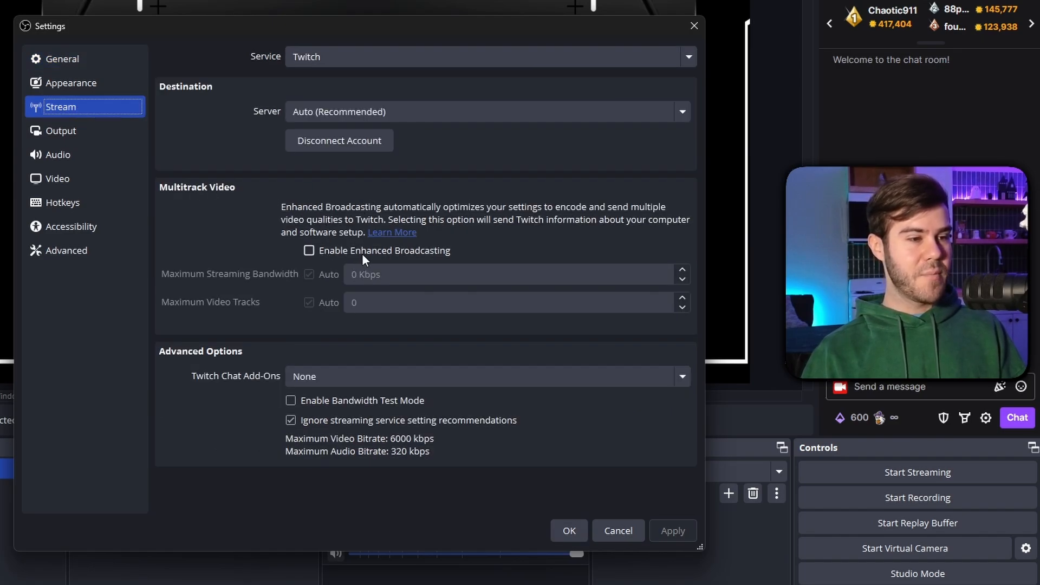
mouse_move(286, 243)
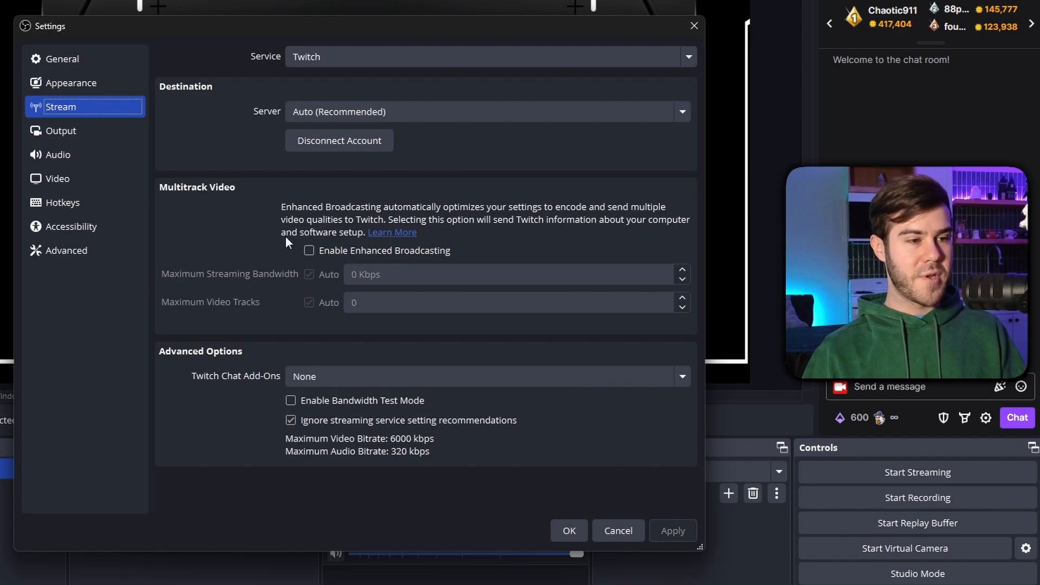
mouse_move(324, 56)
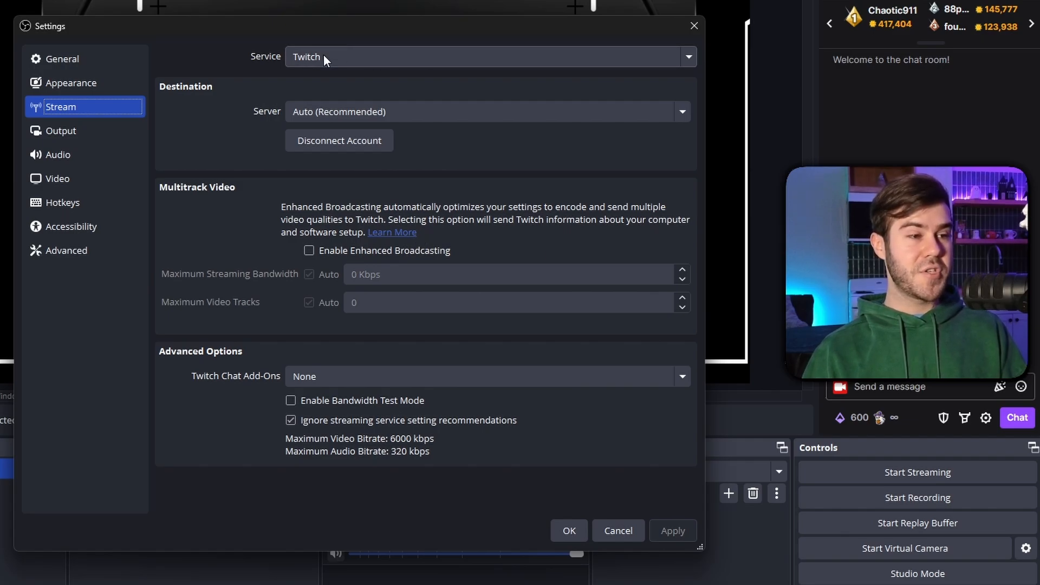
mouse_move(424, 282)
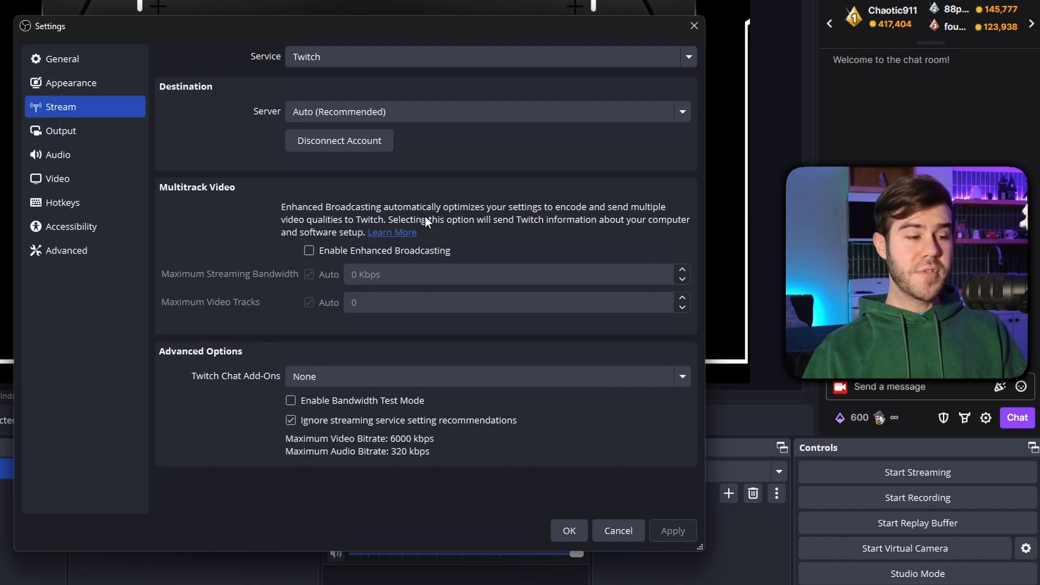
mouse_move(338, 408)
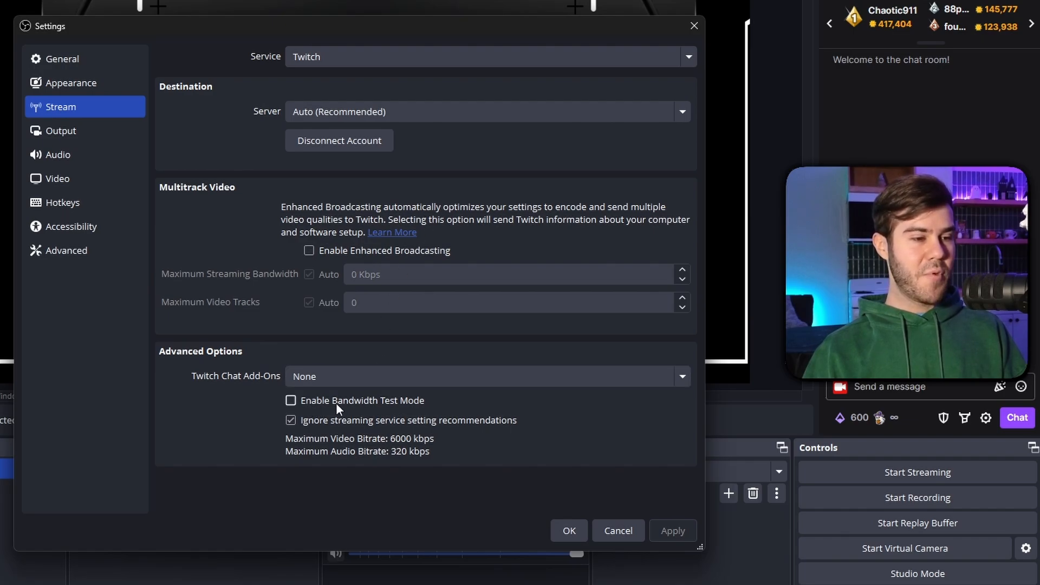
click(290, 399)
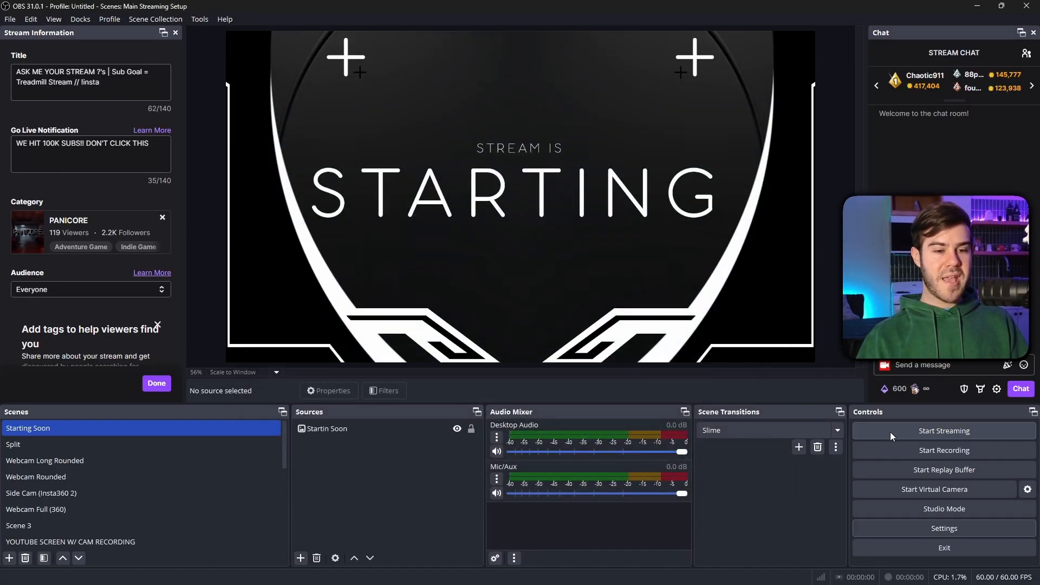
Step: Start streaming to Twitch as a bandwidth test at about 6000 kbps
click(942, 430)
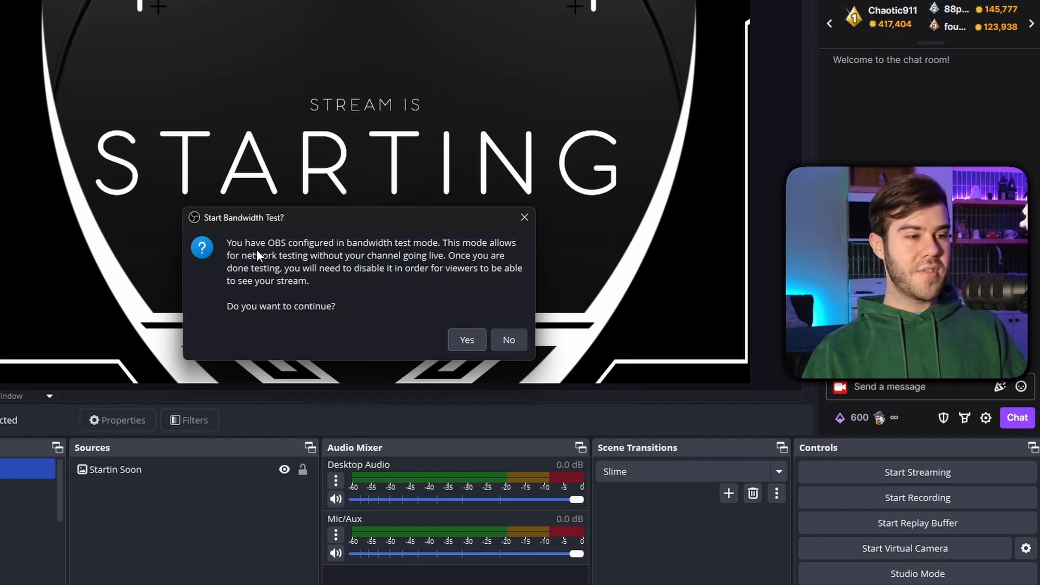
mouse_move(409, 247)
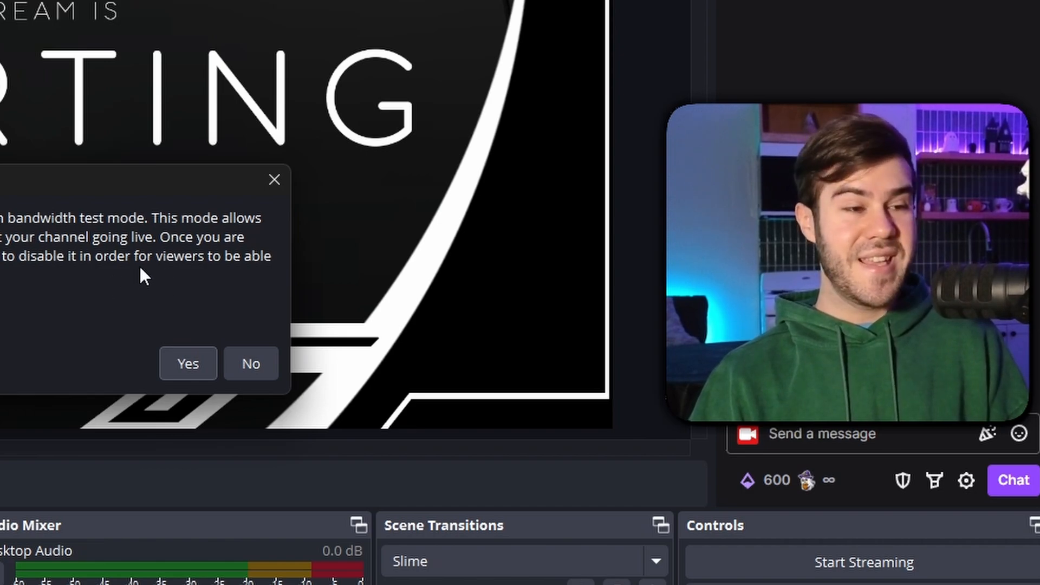
mouse_move(93, 269)
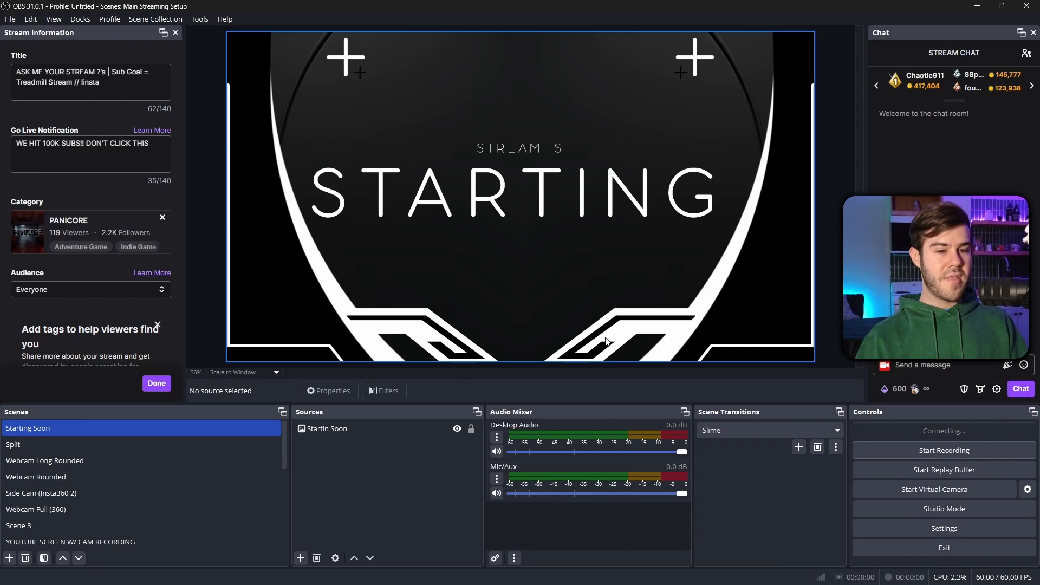
click(943, 430)
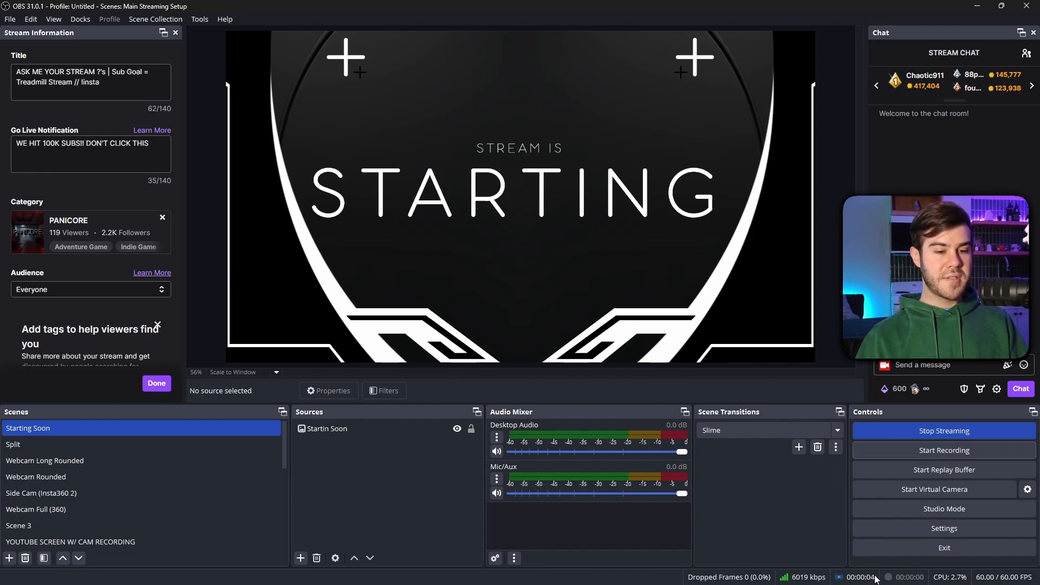
mouse_move(843, 565)
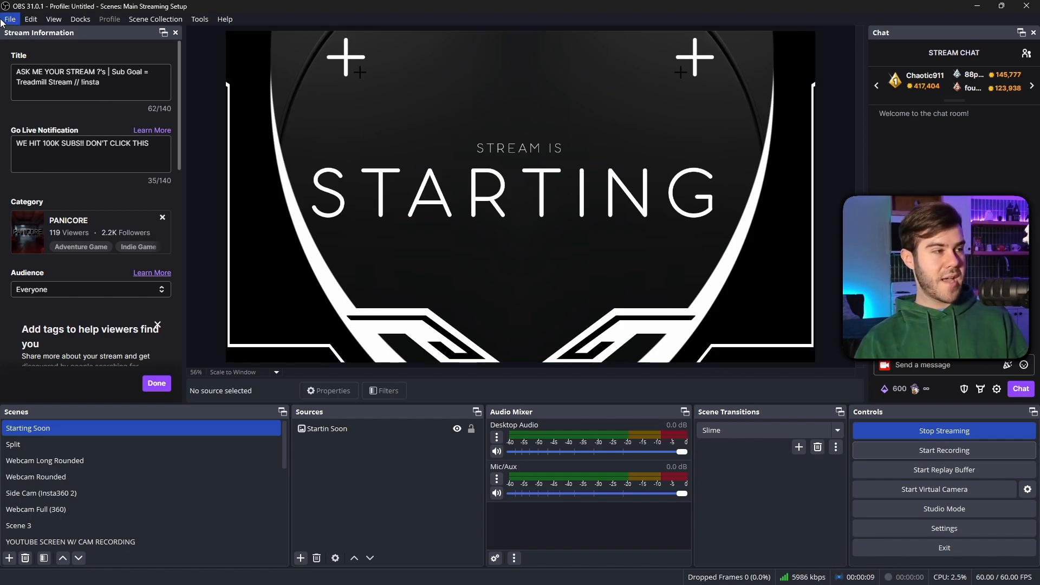
mouse_move(54, 19)
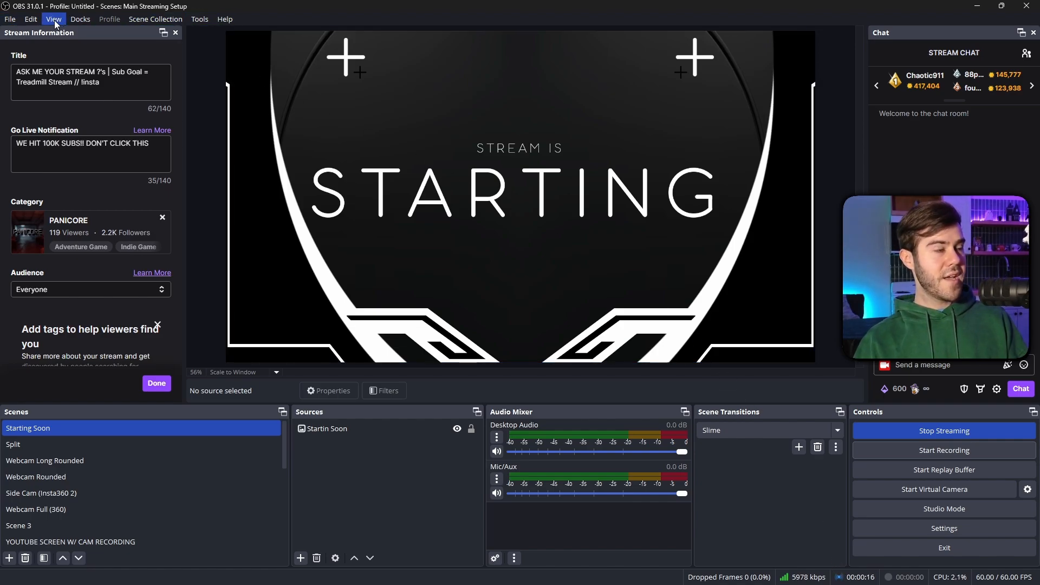
Step: Show the live streaming Stats window from the View menu
click(54, 19)
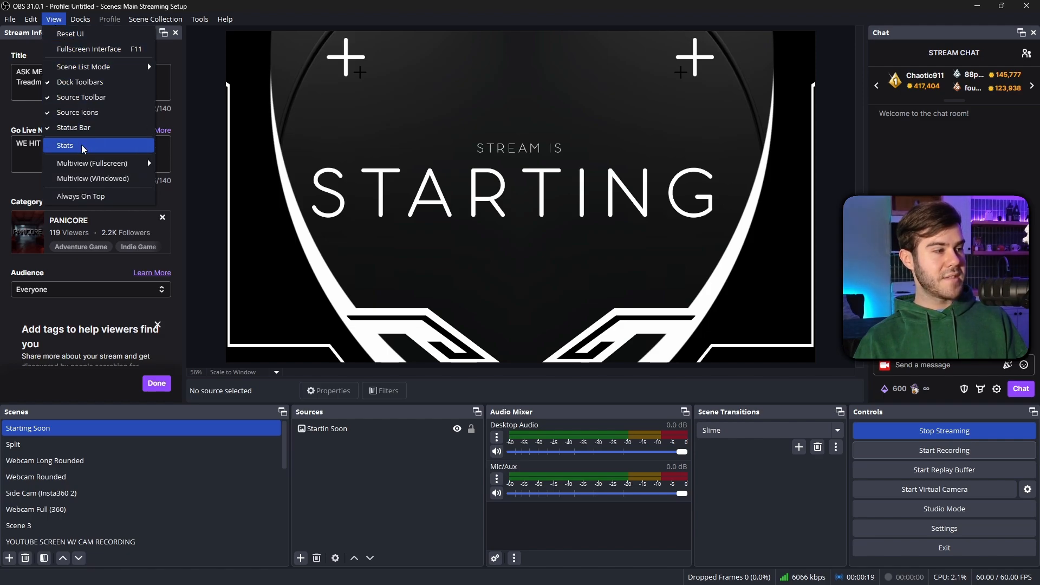
click(64, 145)
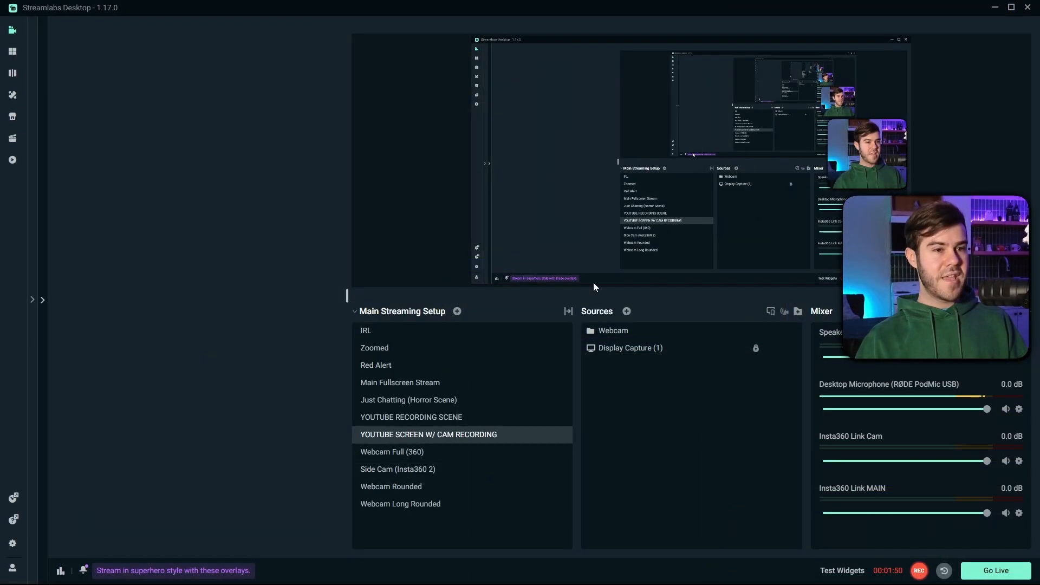
mouse_move(309, 421)
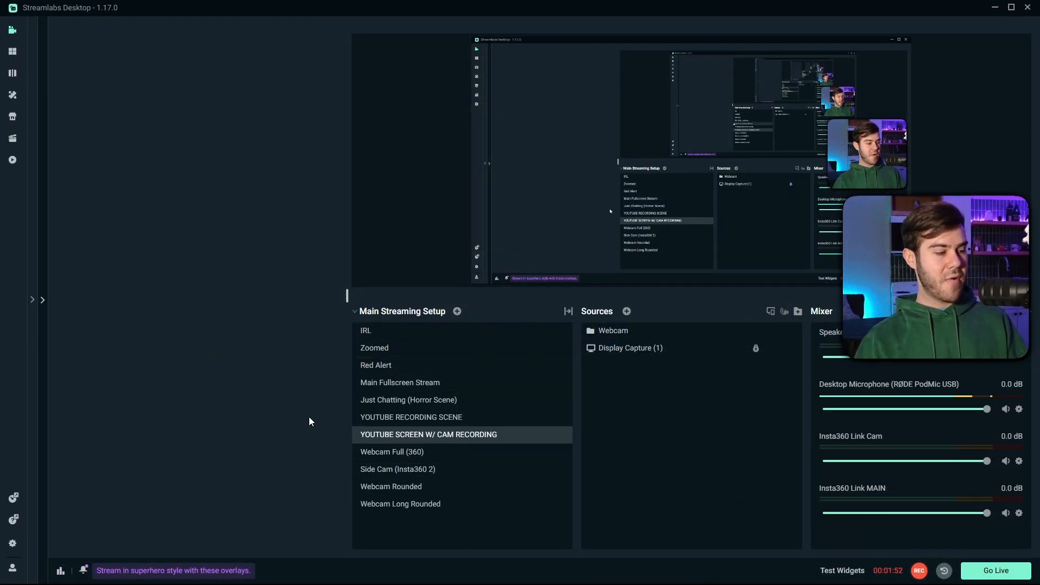
mouse_move(61, 572)
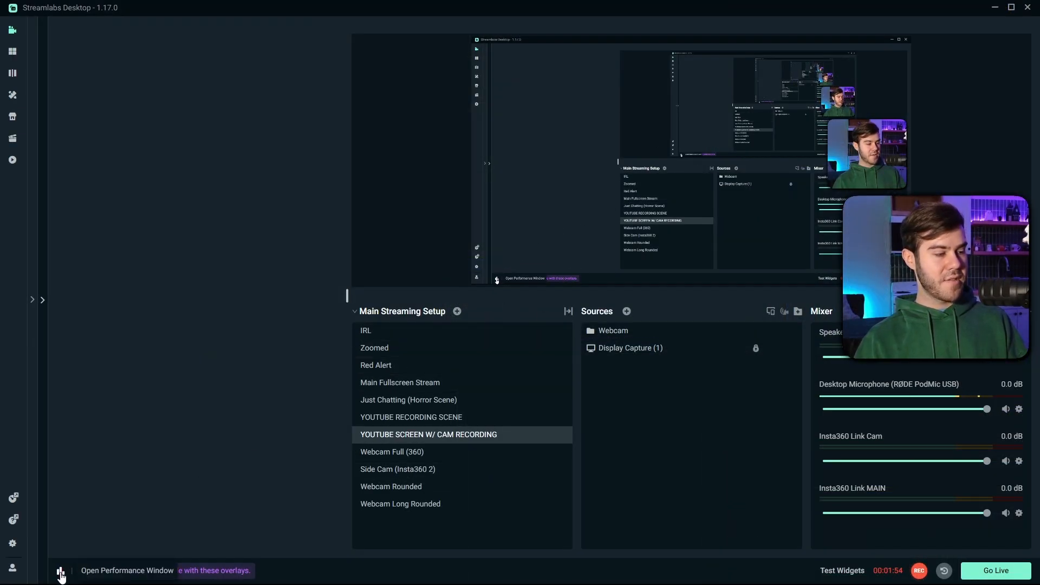
Step: Show the Streamlabs Desktop Performance Window from the bottom bar
click(61, 571)
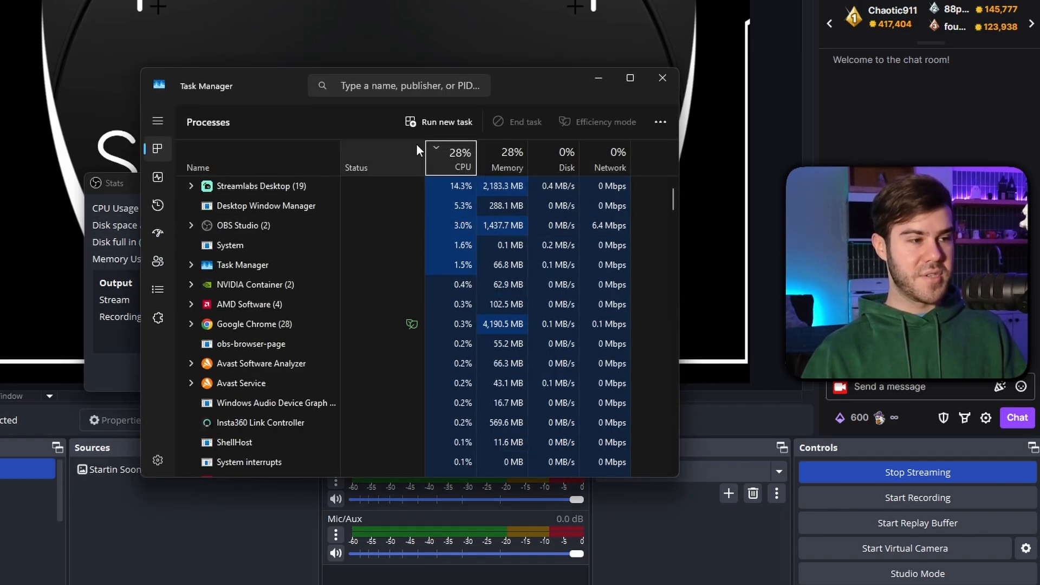
Step: Show Task Manager's CPU performance graph for the Ryzen 7 6800H at about 33%
click(158, 176)
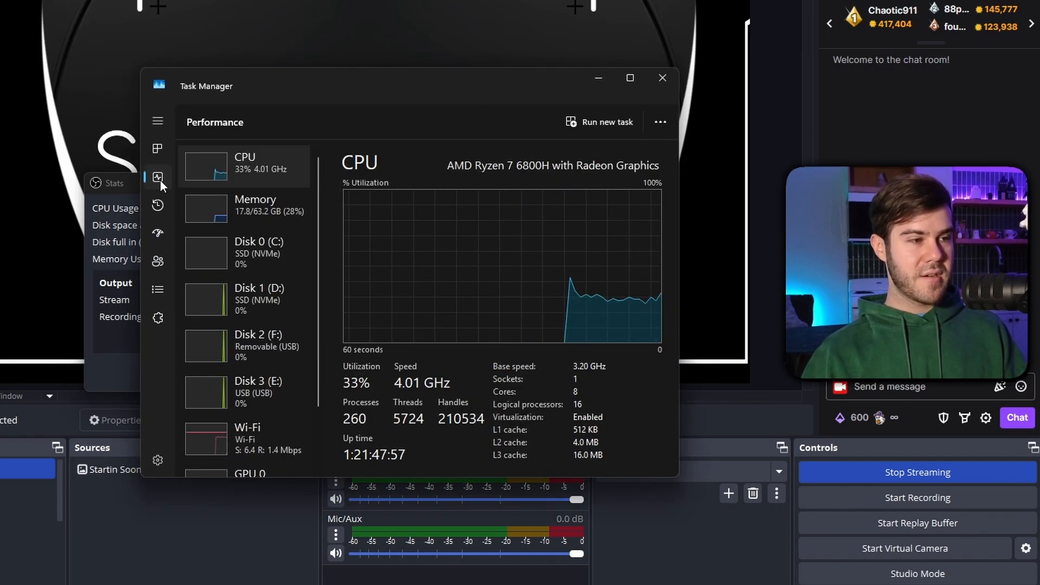
scroll(down, 3)
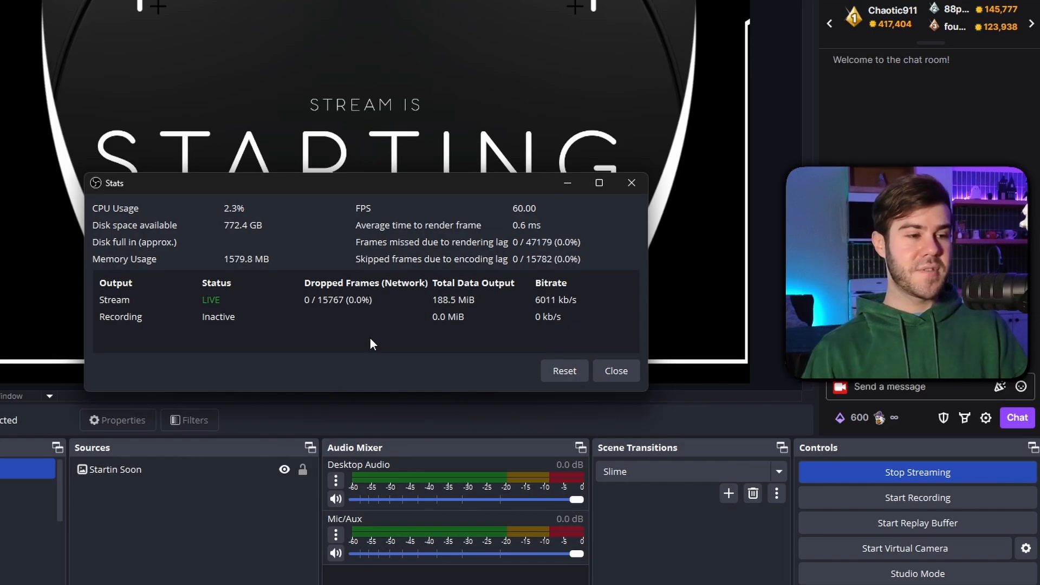
Step: Close the stats window and stop the bandwidth-test stream
click(614, 370)
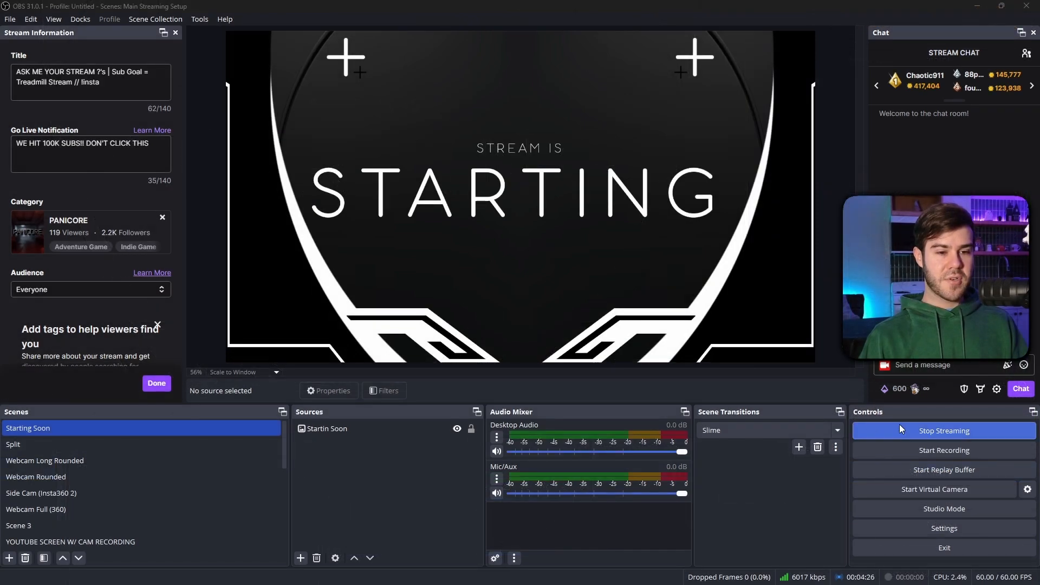
click(944, 430)
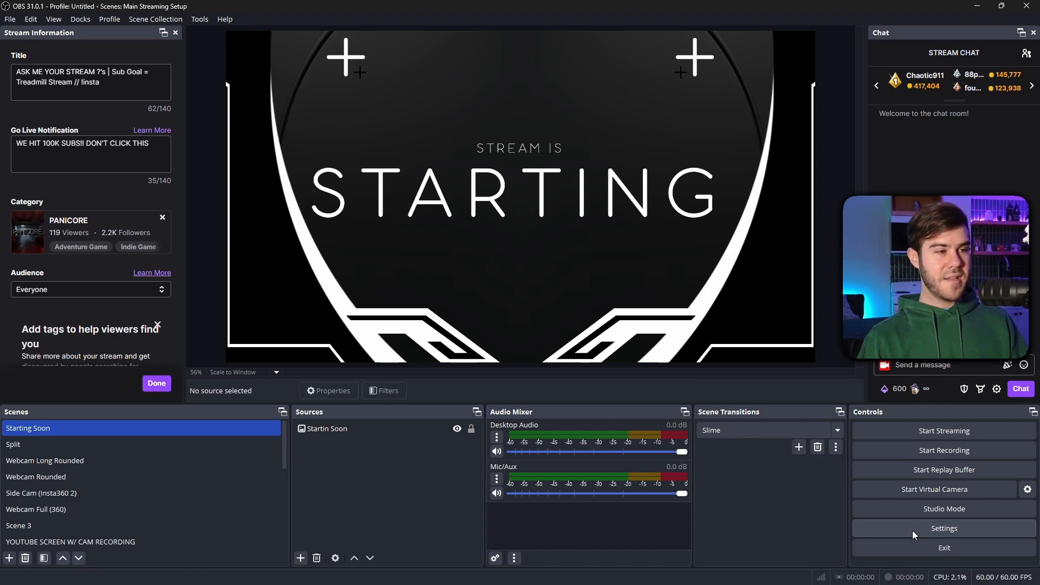
Step: Show the Advanced settings' Network options with dynamic bitrate changes left off
click(944, 528)
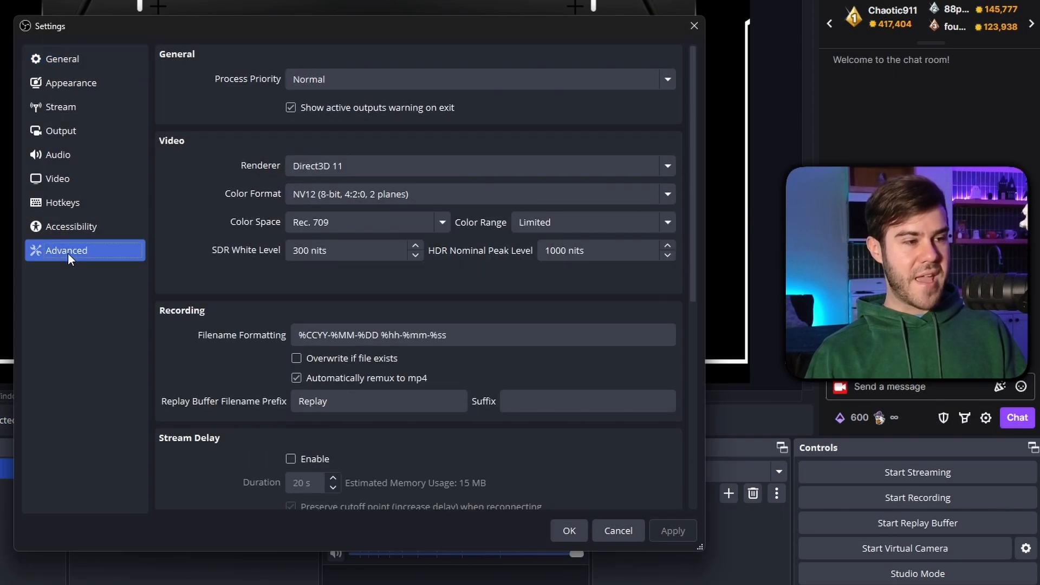
scroll(down, 3)
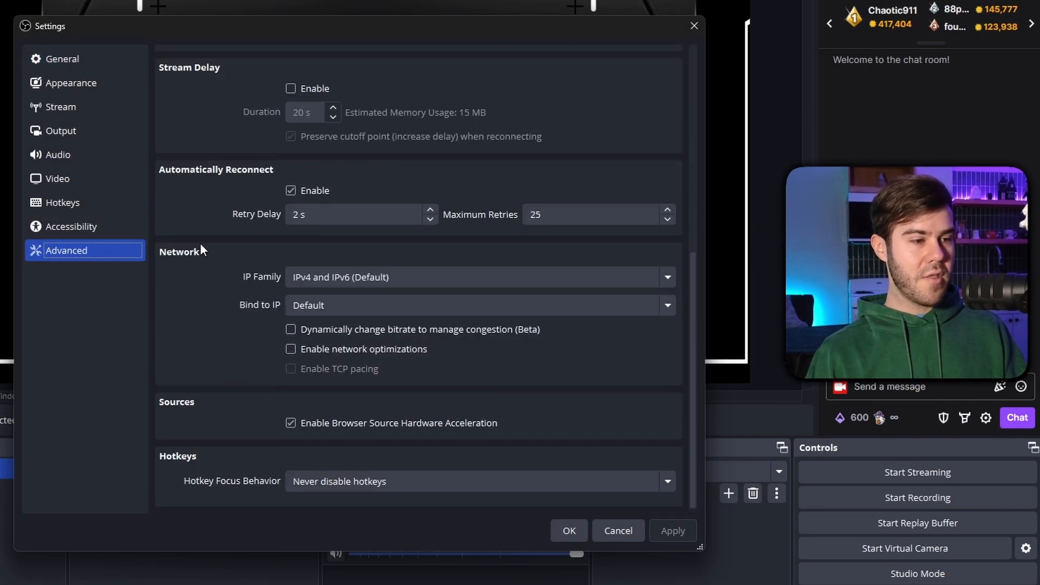
mouse_move(331, 343)
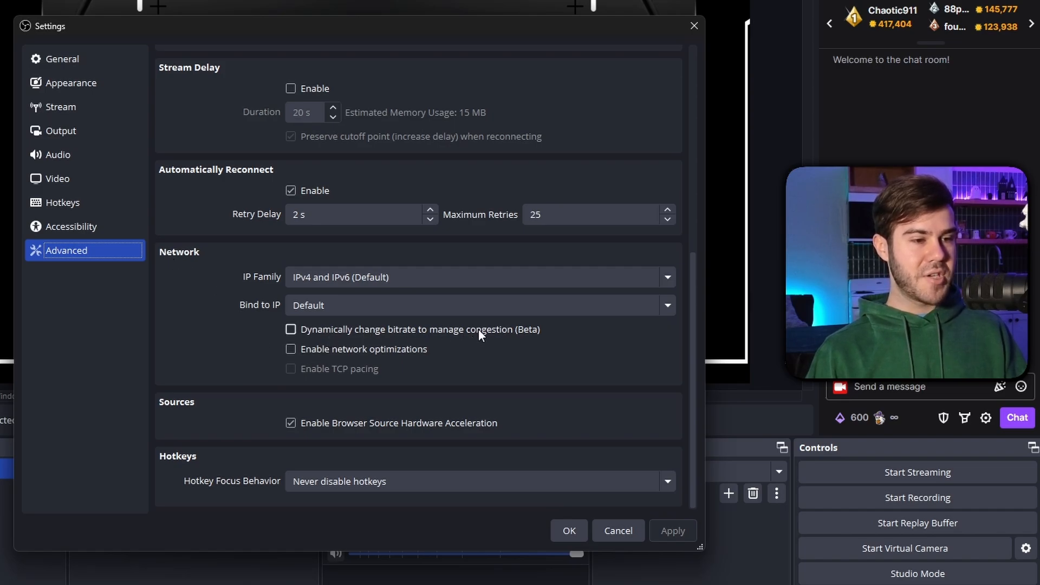
mouse_move(325, 335)
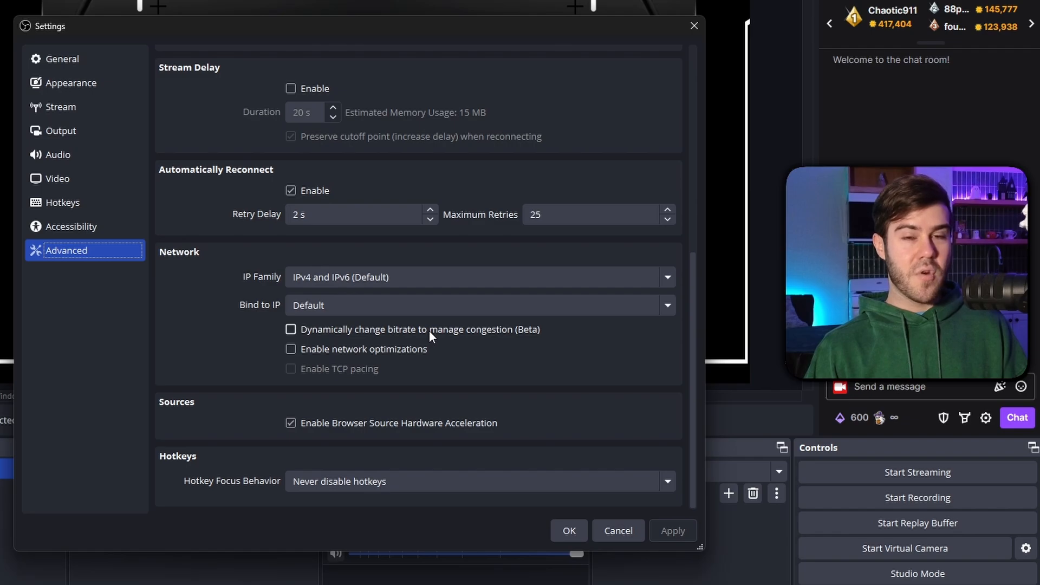
mouse_move(420, 329)
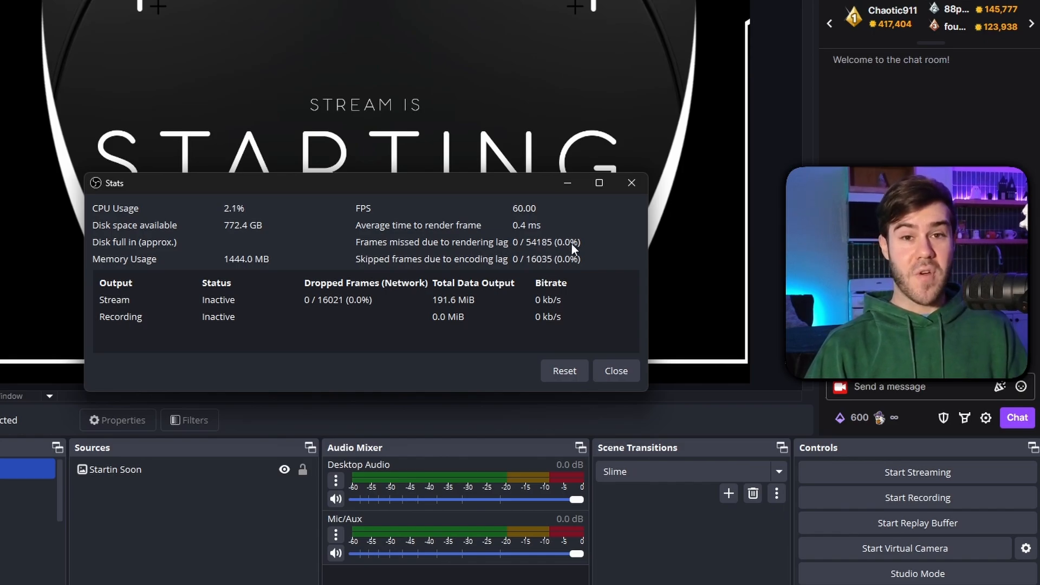
mouse_move(582, 220)
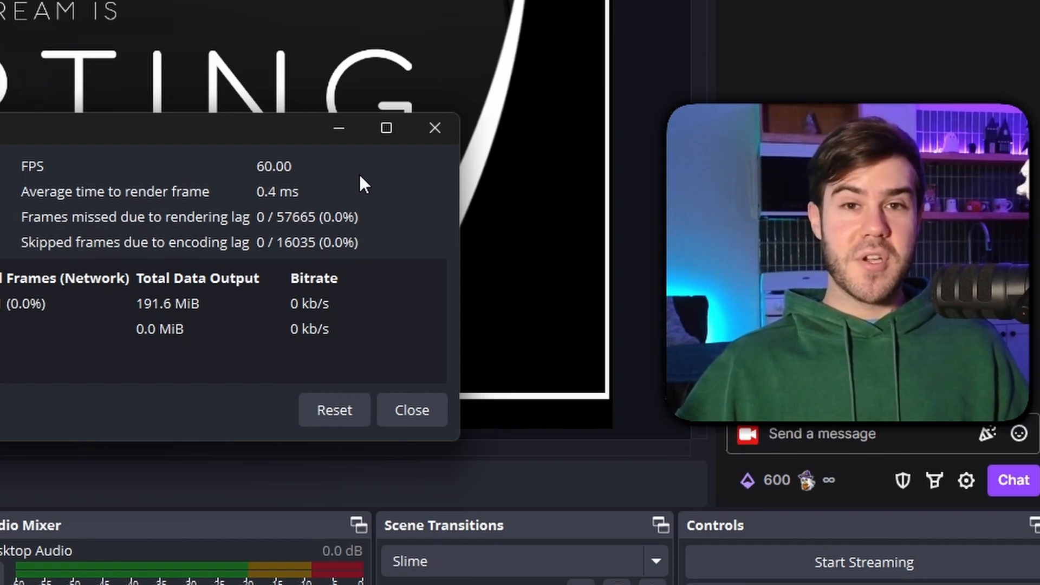
mouse_move(106, 249)
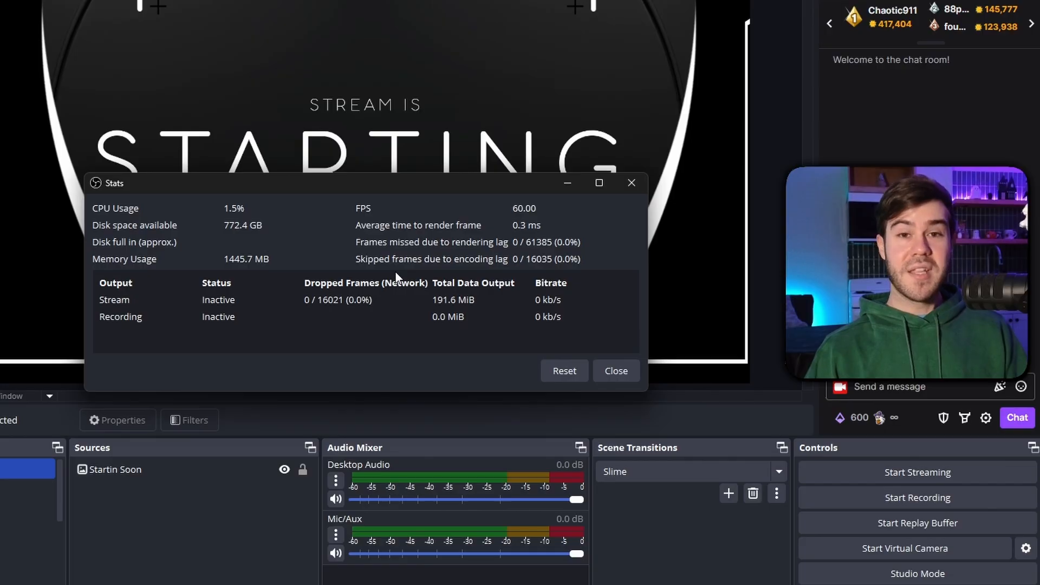
mouse_move(543, 268)
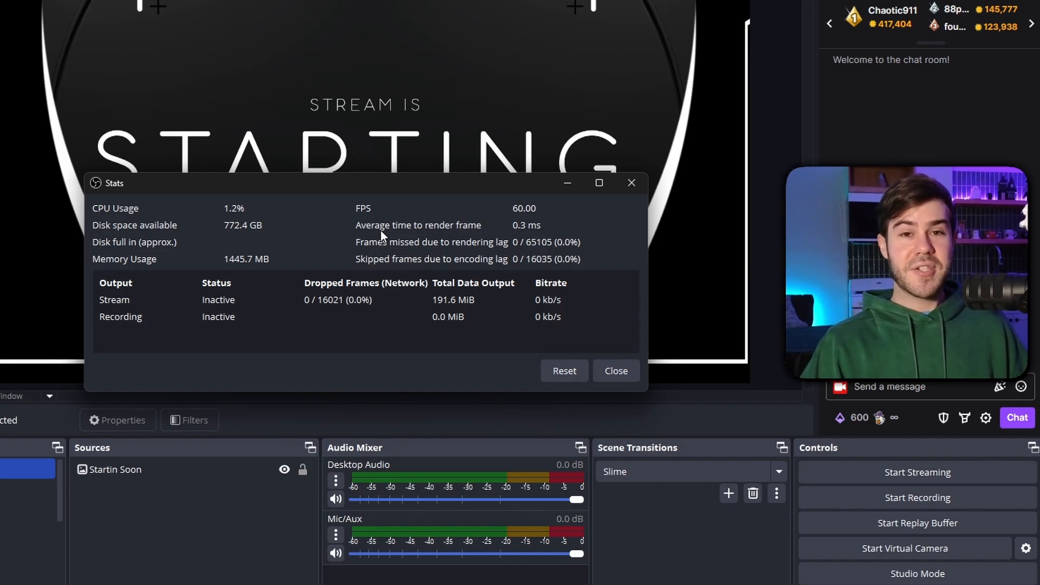
Step: Reopen OBS Settings on the General page after confirming zero dropped frames
click(614, 370)
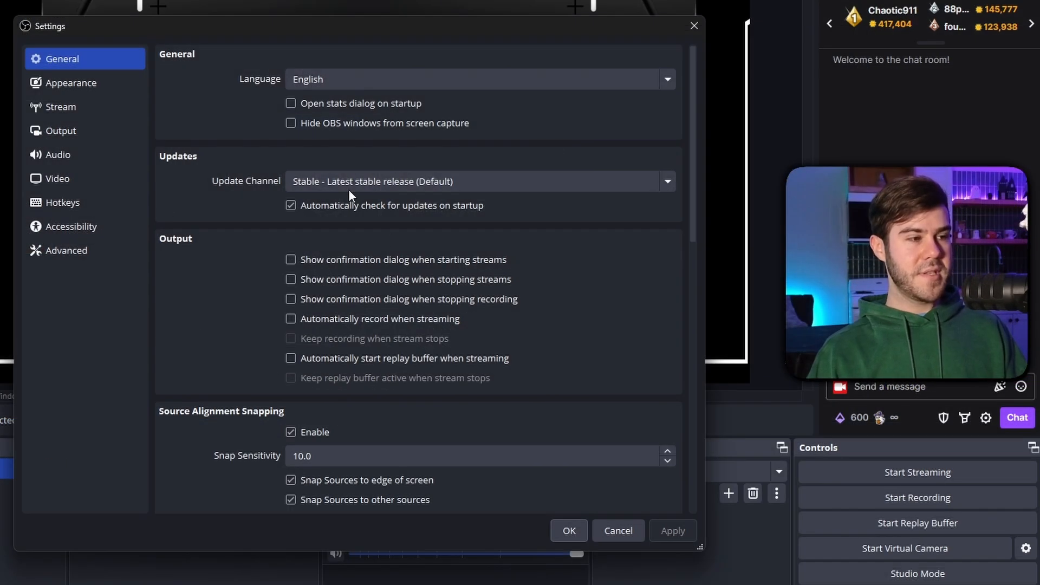
Step: Try a 1280x720 output with the Bicubic filter, then revert to 1920x1080 at 60 FPS
click(58, 178)
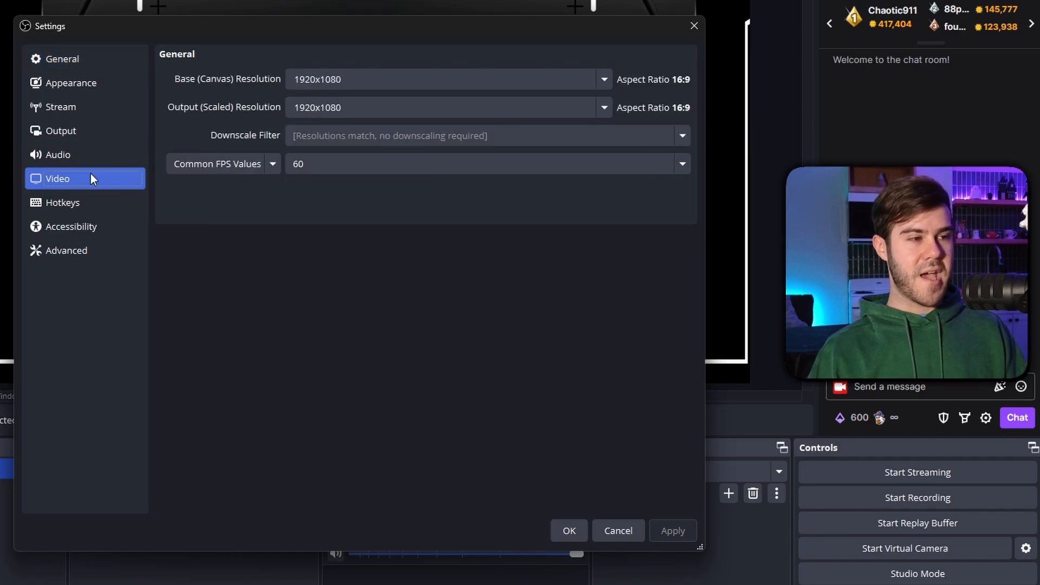
mouse_move(249, 81)
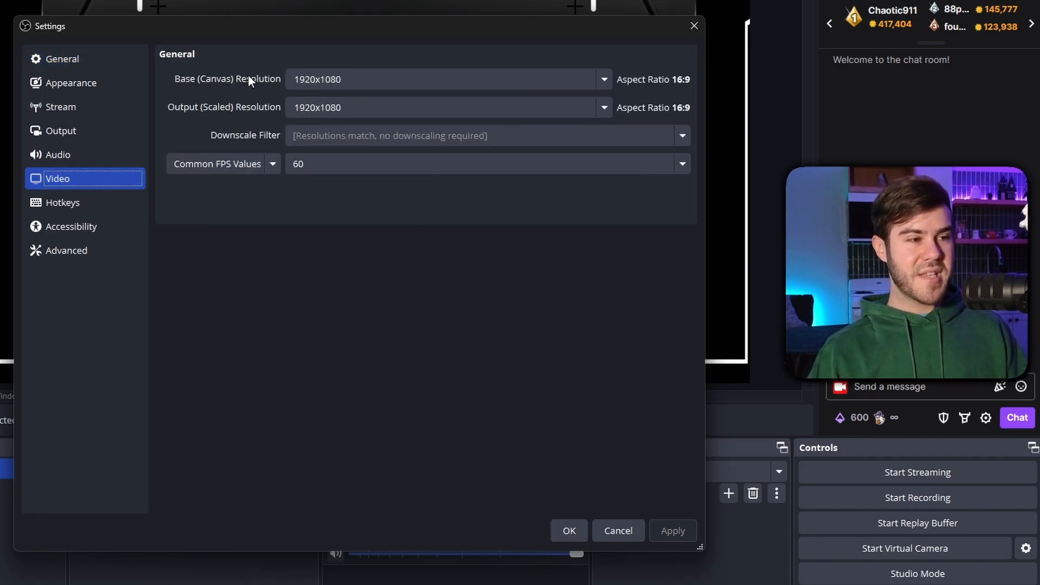
mouse_move(384, 79)
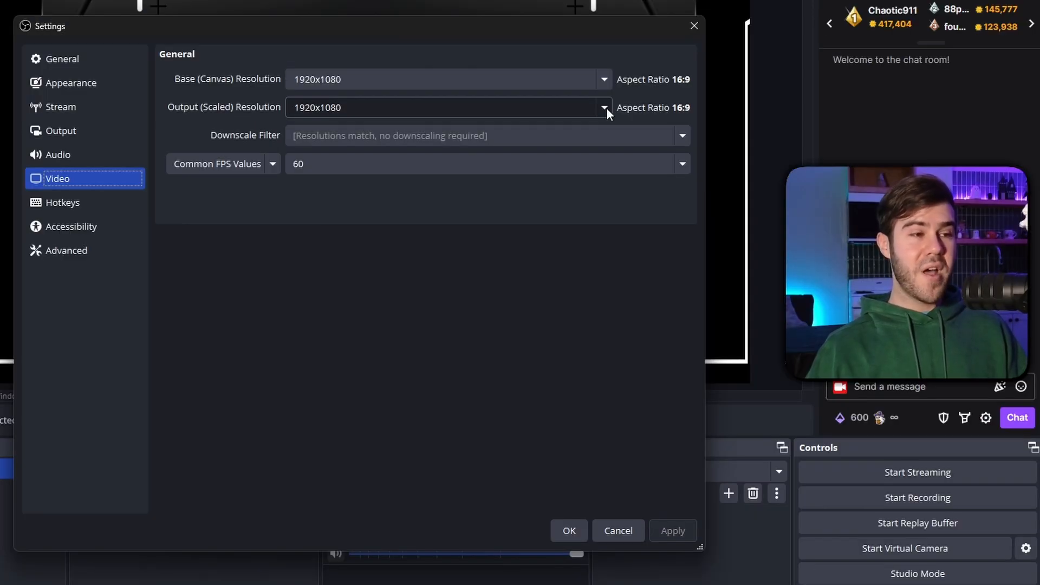
click(602, 107)
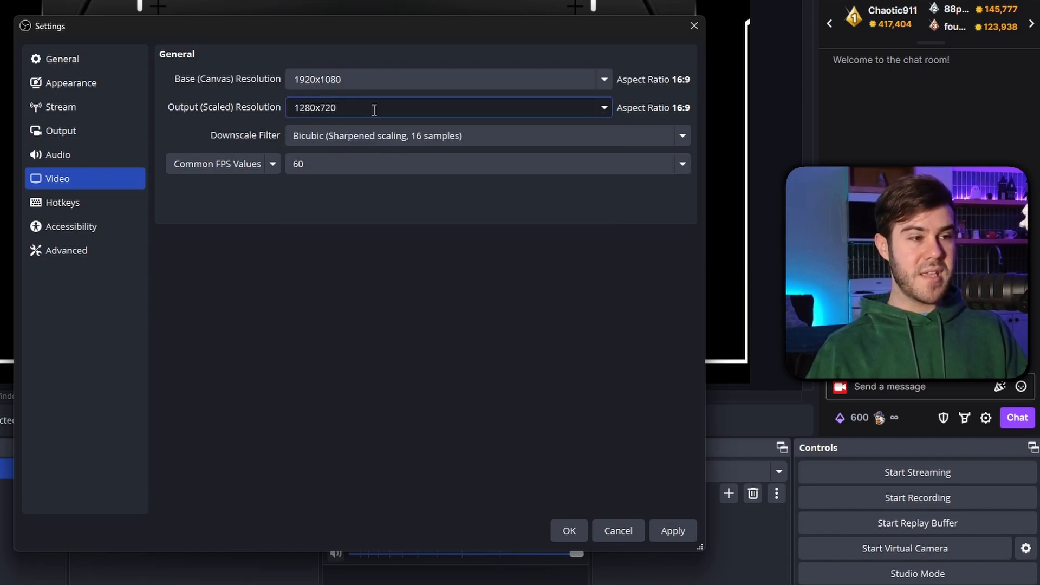
mouse_move(400, 98)
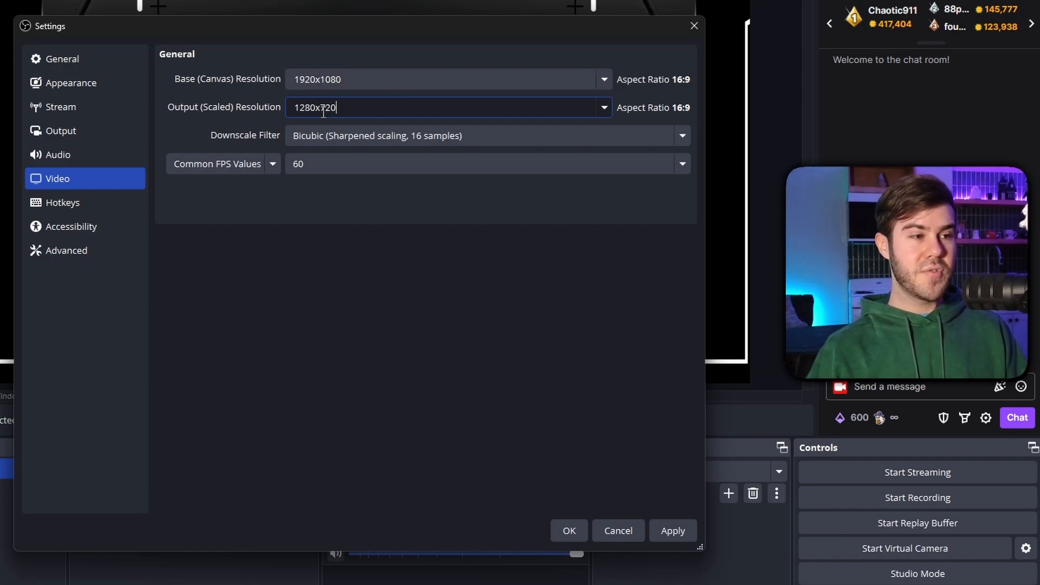
click(681, 136)
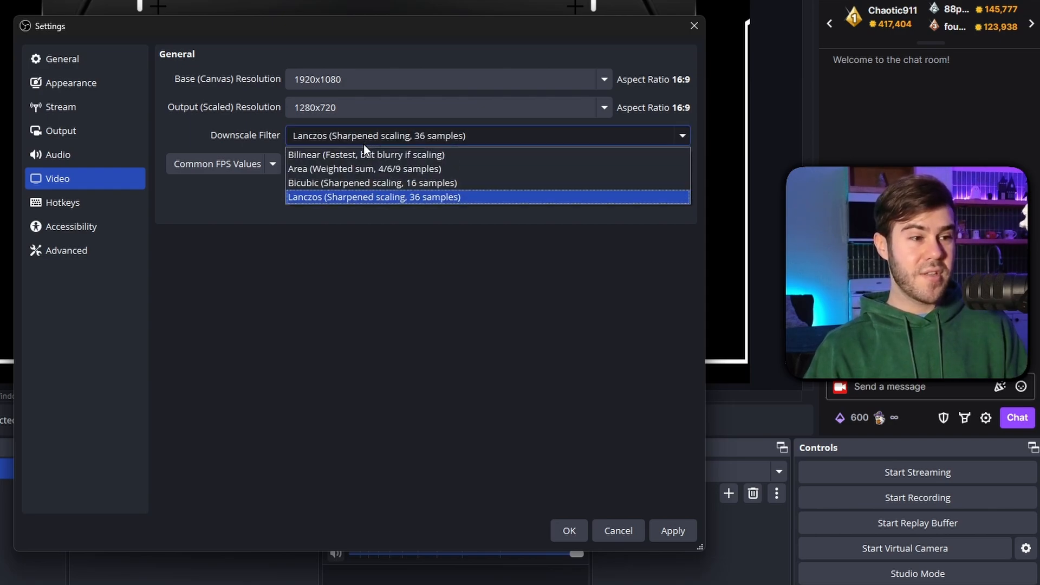
click(371, 183)
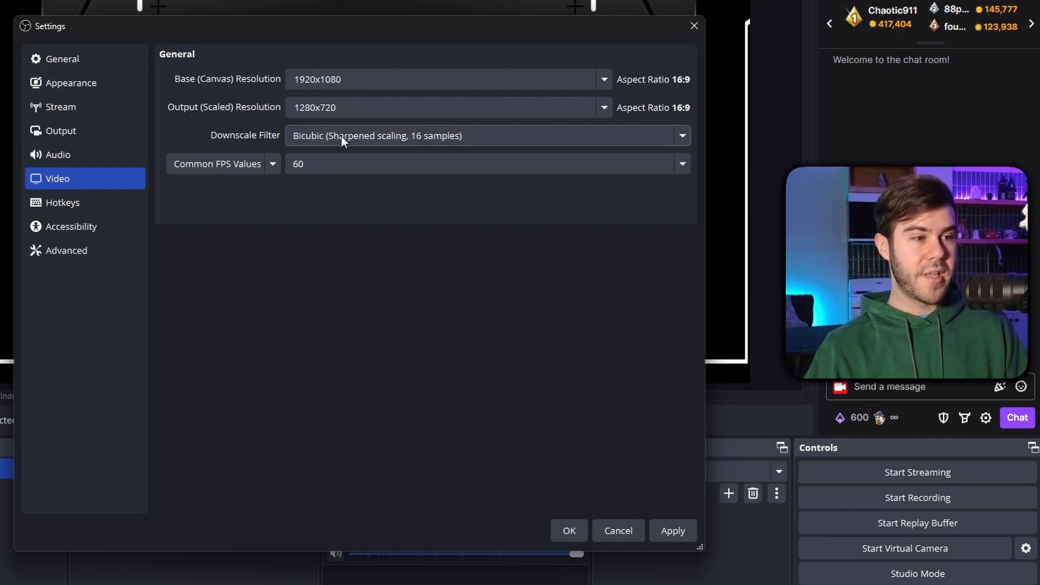
mouse_move(321, 170)
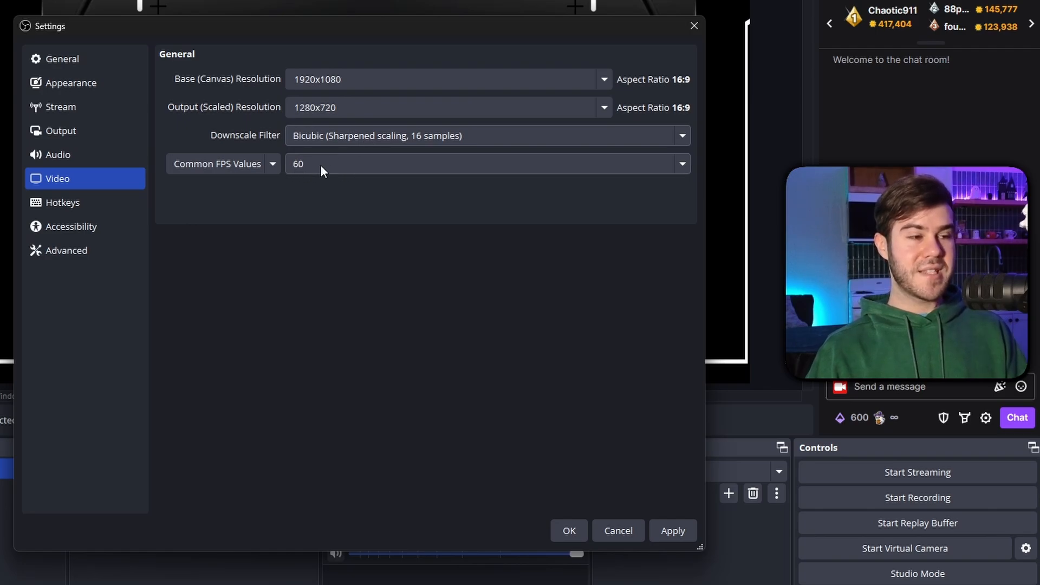
click(680, 163)
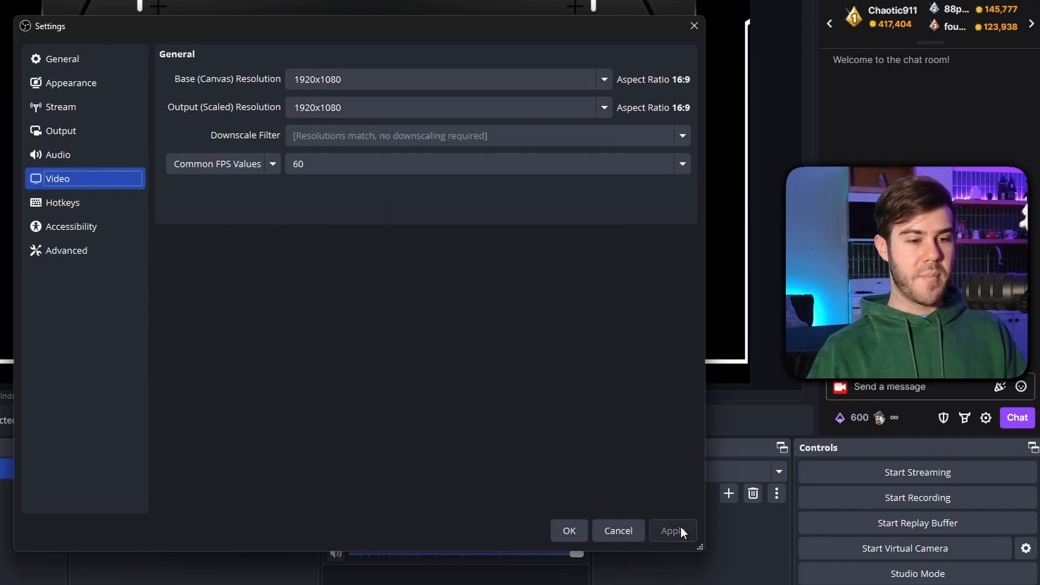
mouse_move(61, 131)
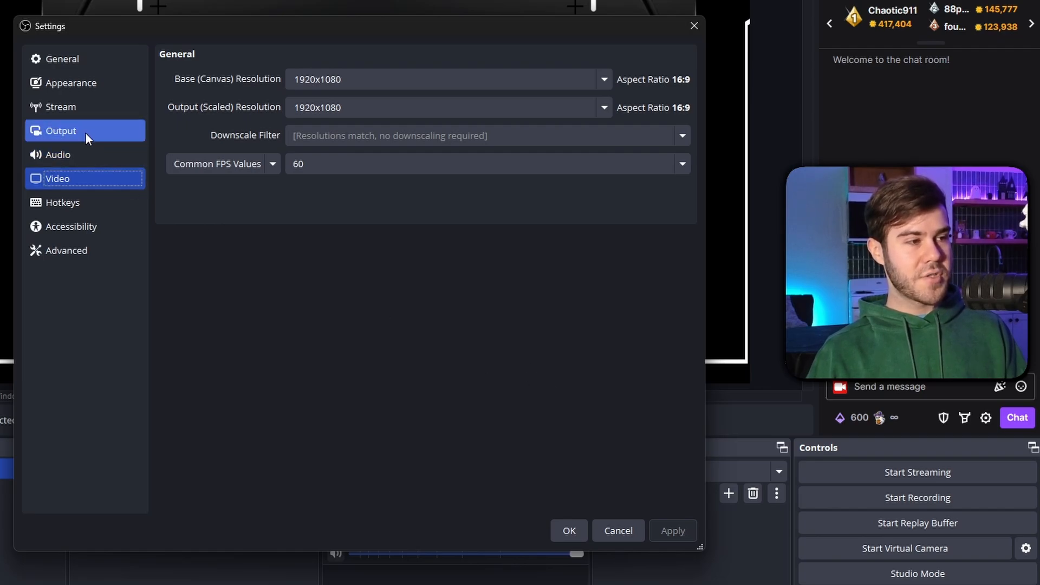
Step: Compare Advanced output mode, then keep Simple mode at 6000 Kbps with NVENC H.264 on P5 Slow
click(60, 131)
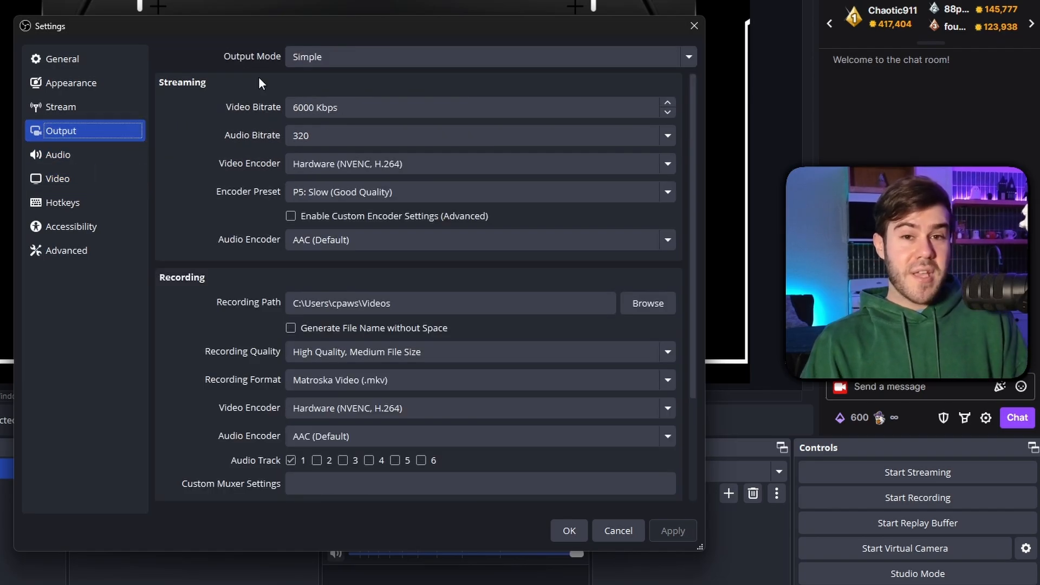
click(489, 57)
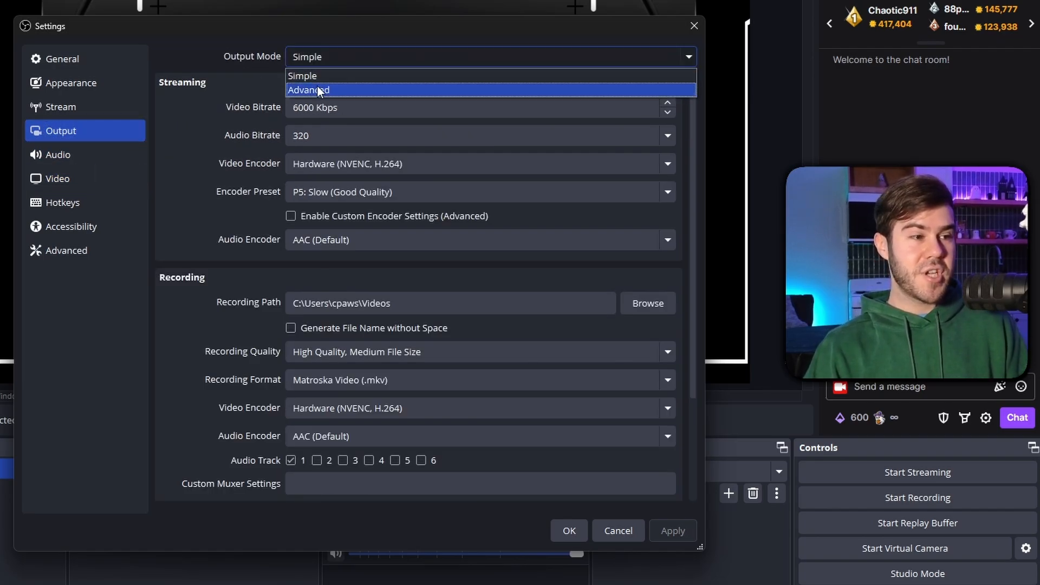
click(309, 90)
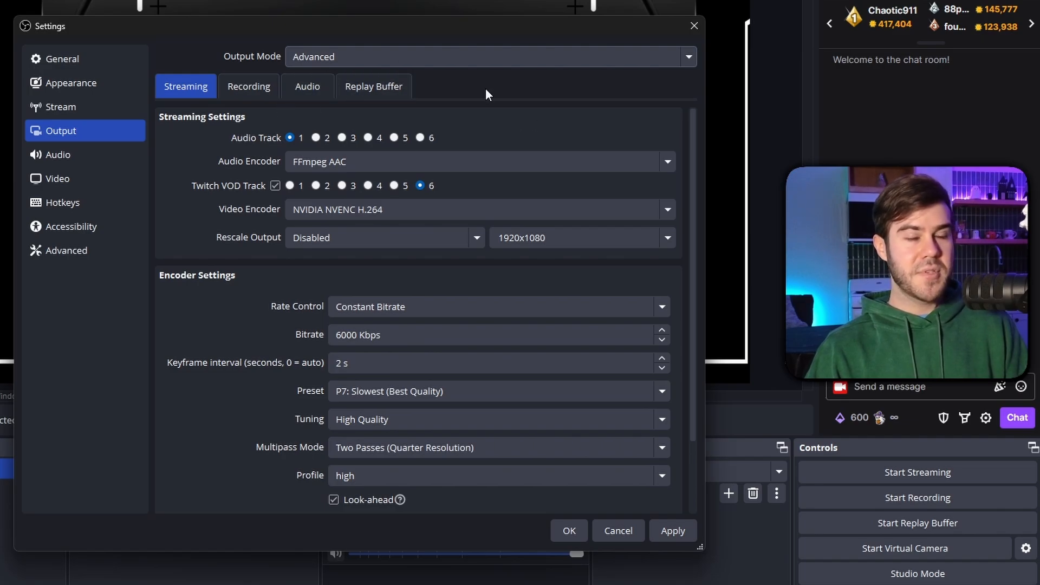
click(490, 57)
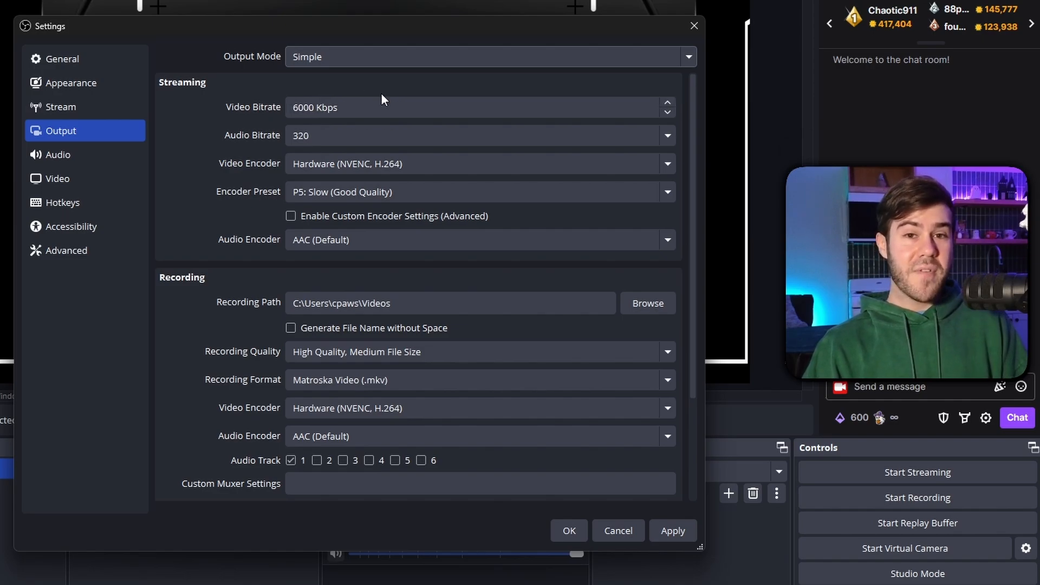
mouse_move(363, 100)
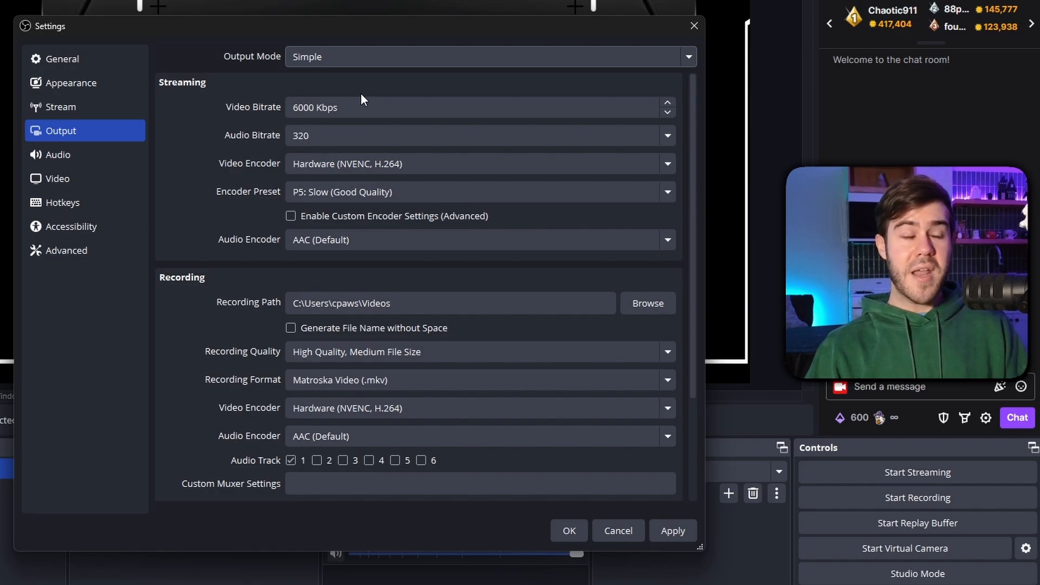
click(465, 108)
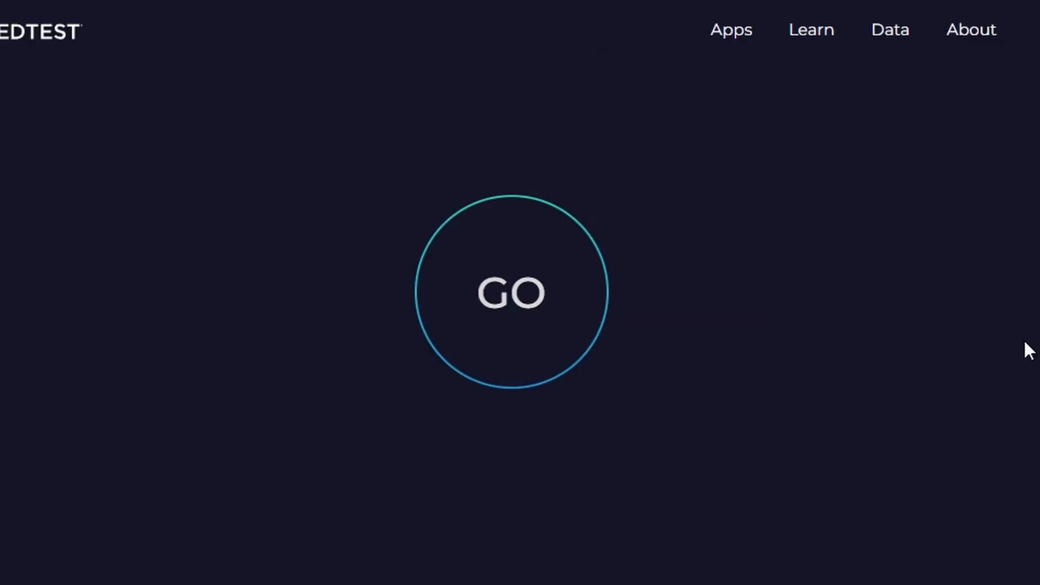
Step: Run the Speedtest, then raise the OBS streaming audio bitrate to 320
click(510, 294)
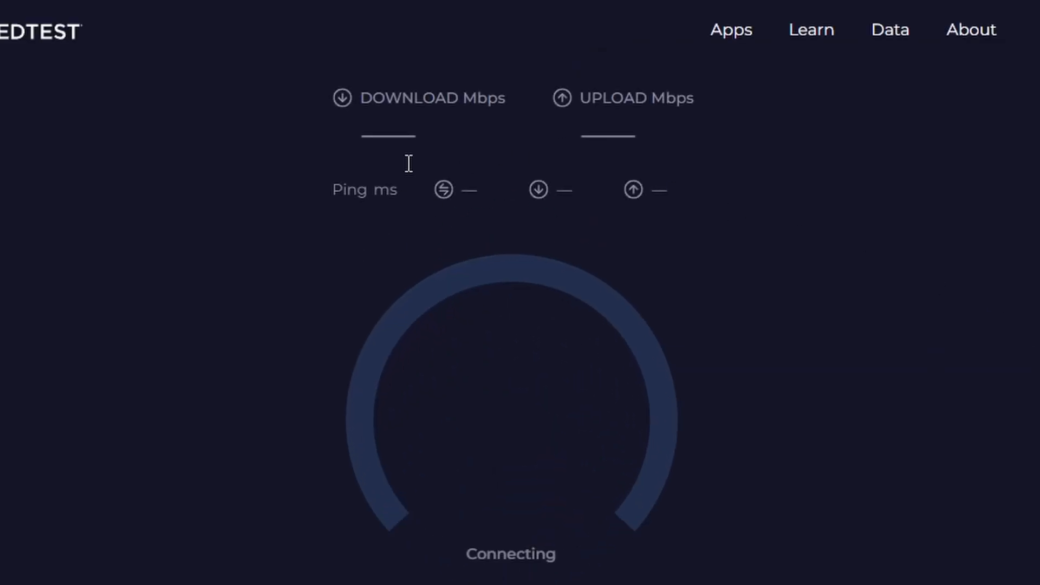
mouse_move(993, 232)
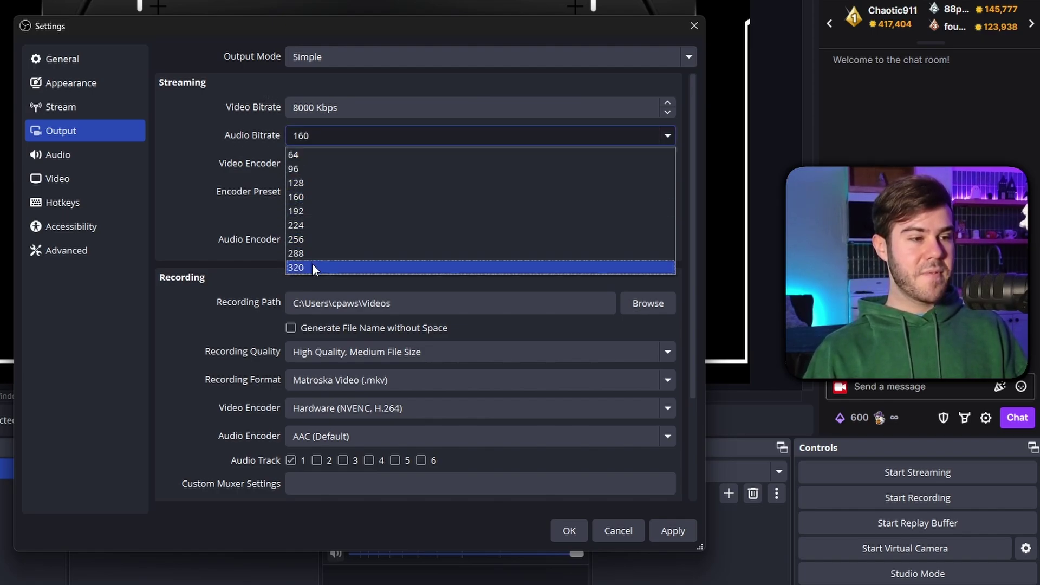
click(297, 267)
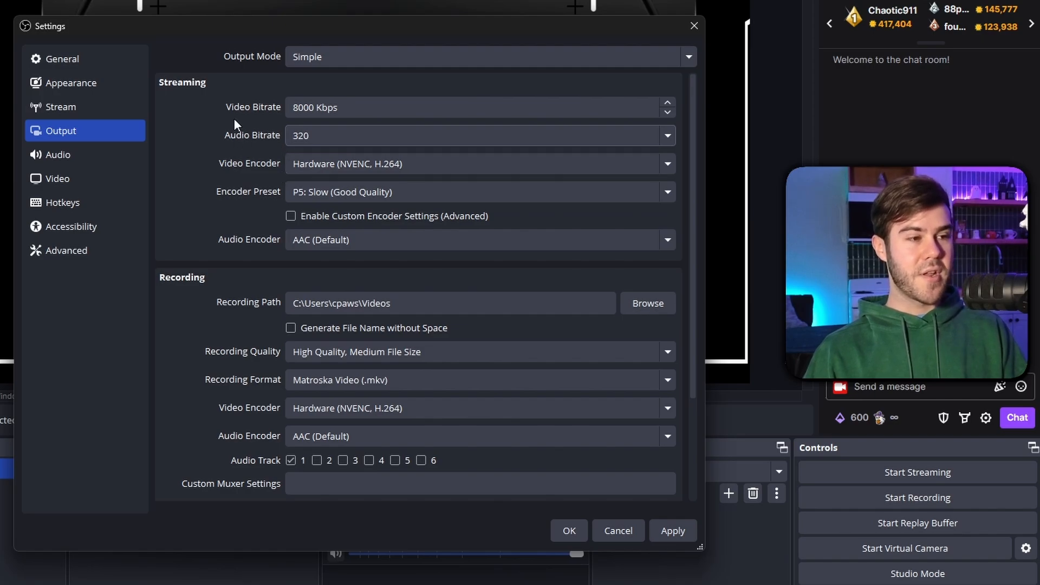
mouse_move(479, 164)
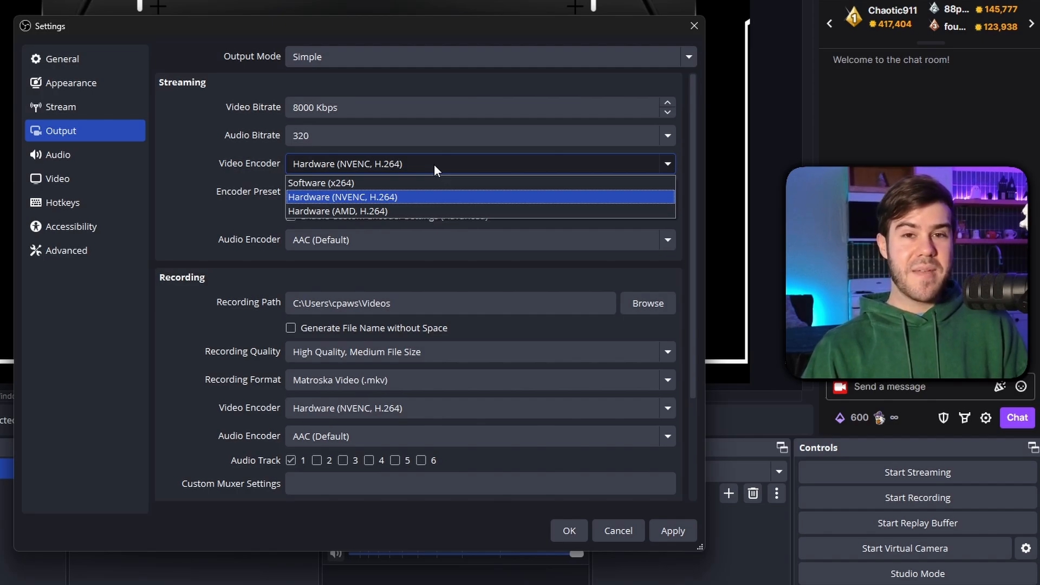
mouse_move(433, 183)
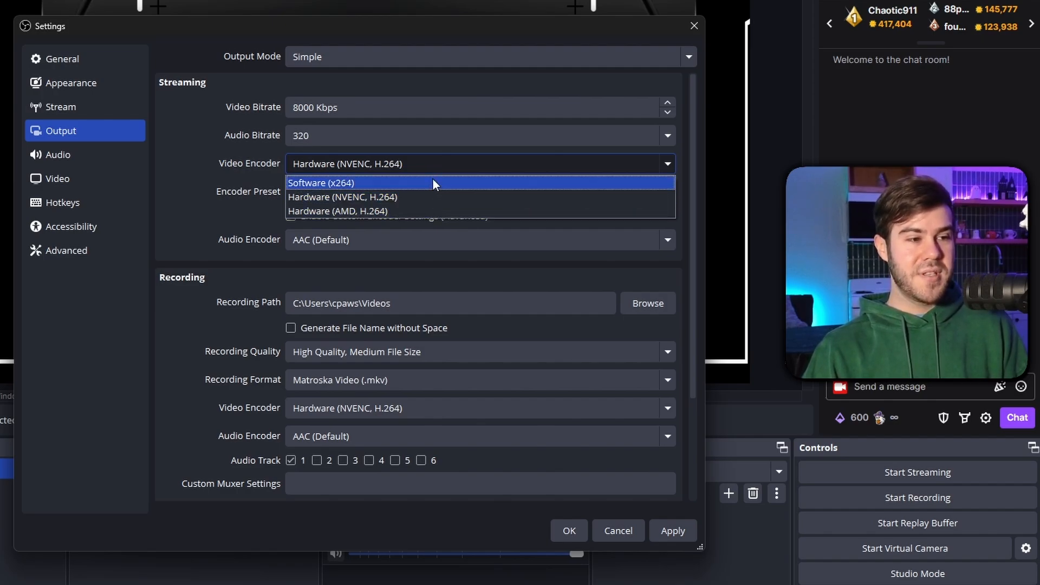
mouse_move(333, 196)
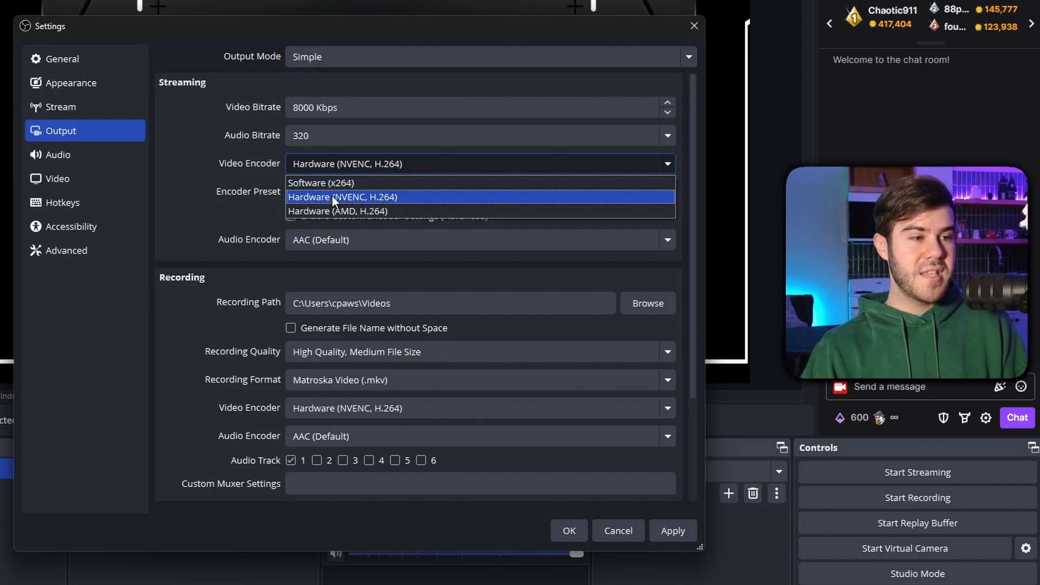
mouse_move(416, 202)
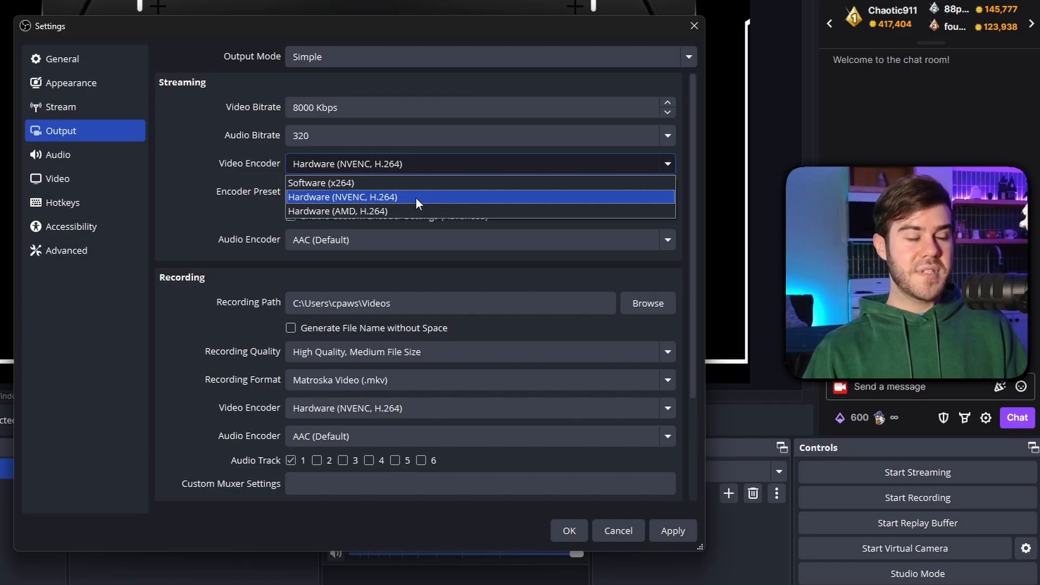
mouse_move(400, 208)
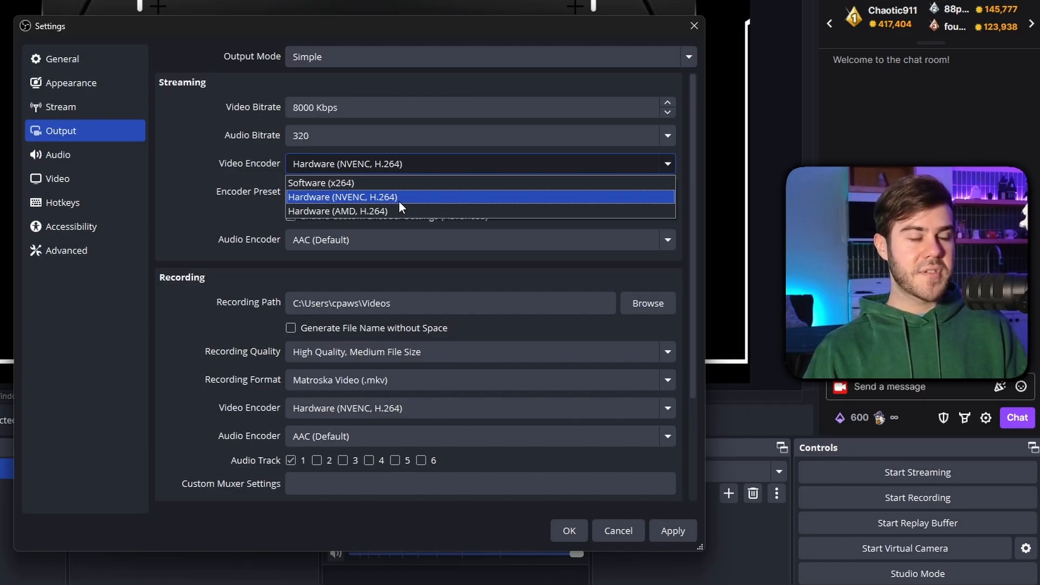
mouse_move(395, 206)
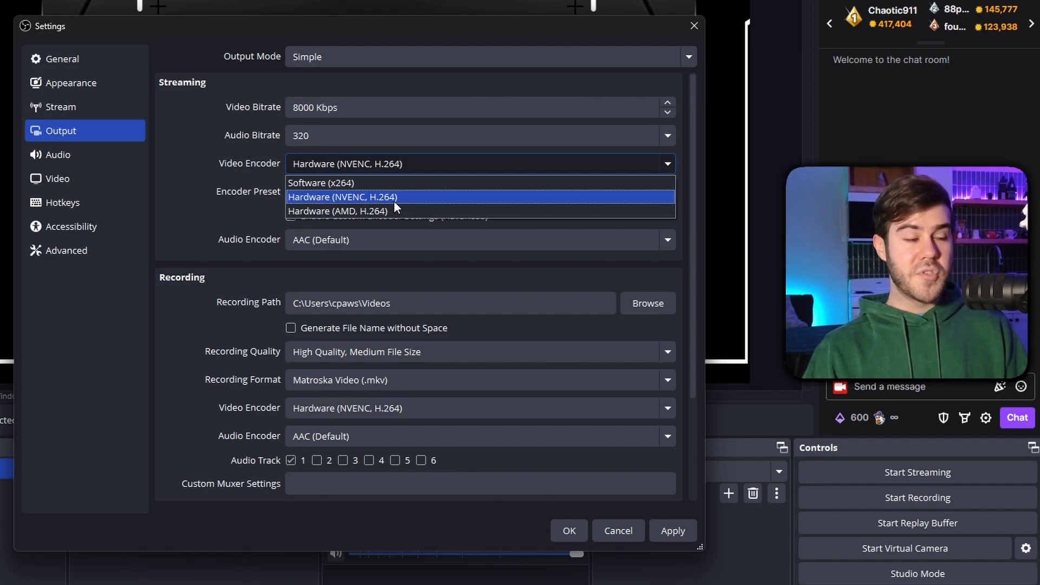
mouse_move(376, 183)
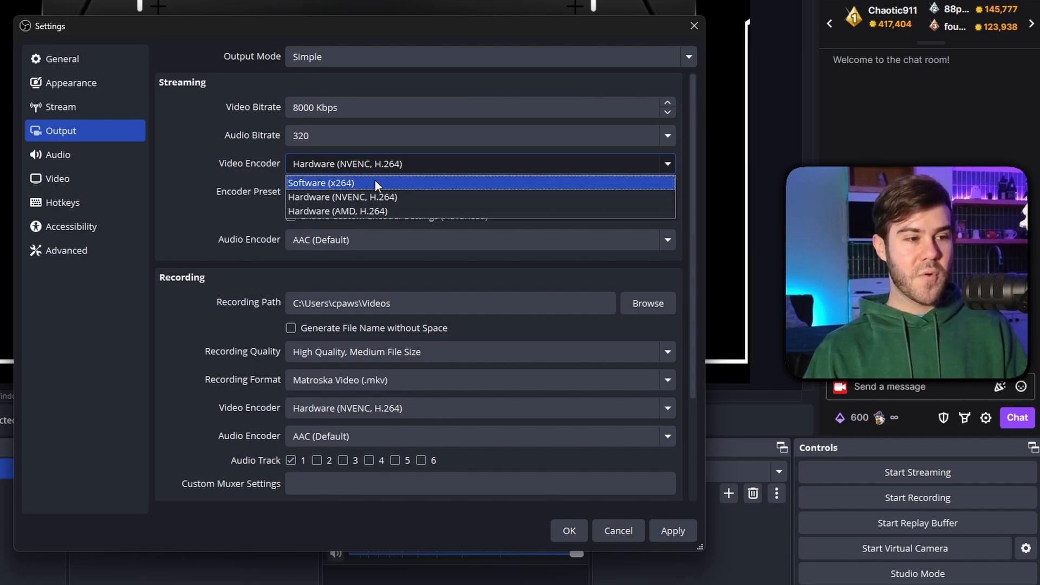
mouse_move(364, 191)
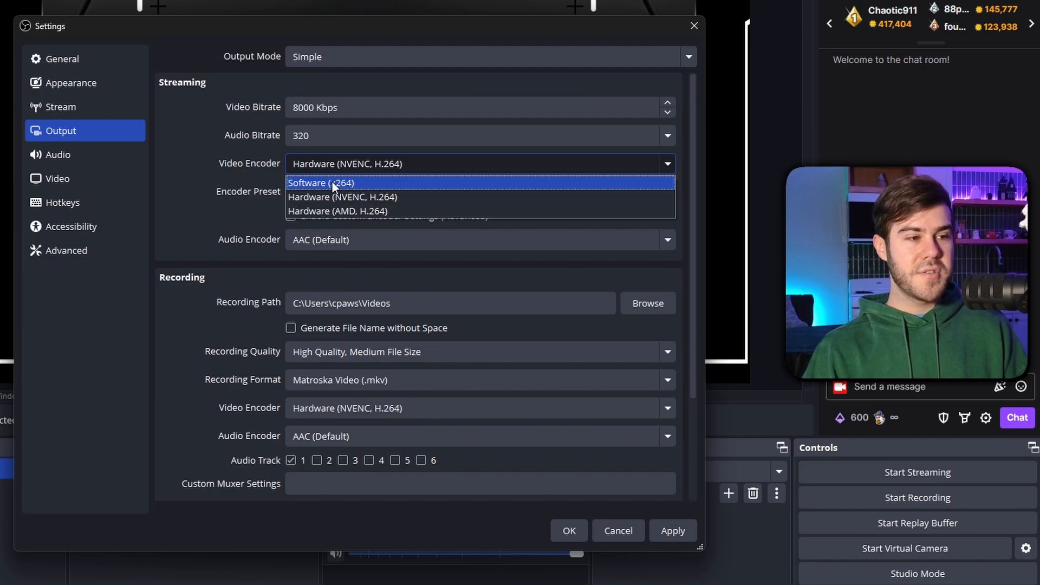
mouse_move(382, 186)
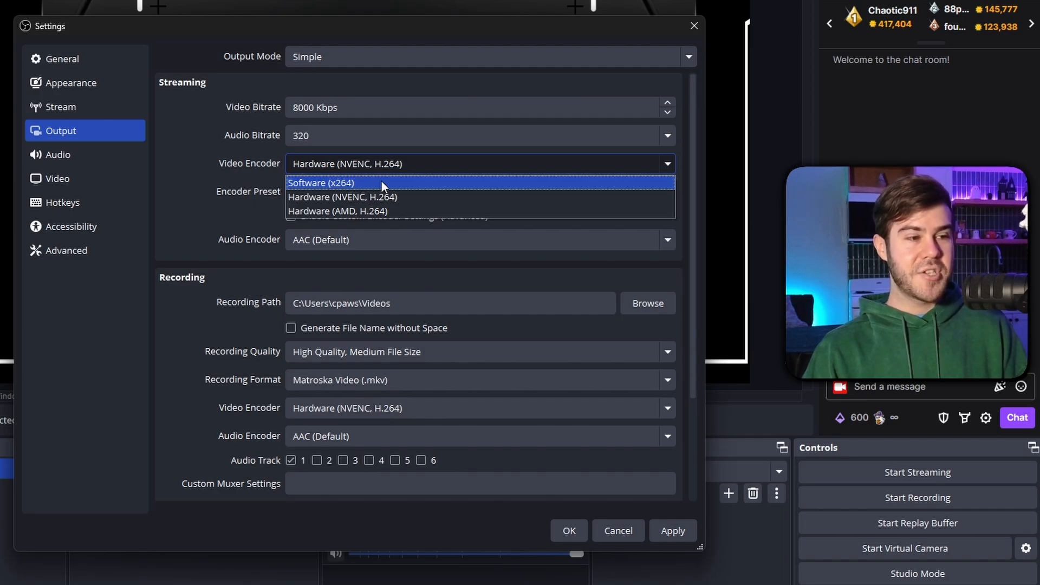
mouse_move(358, 197)
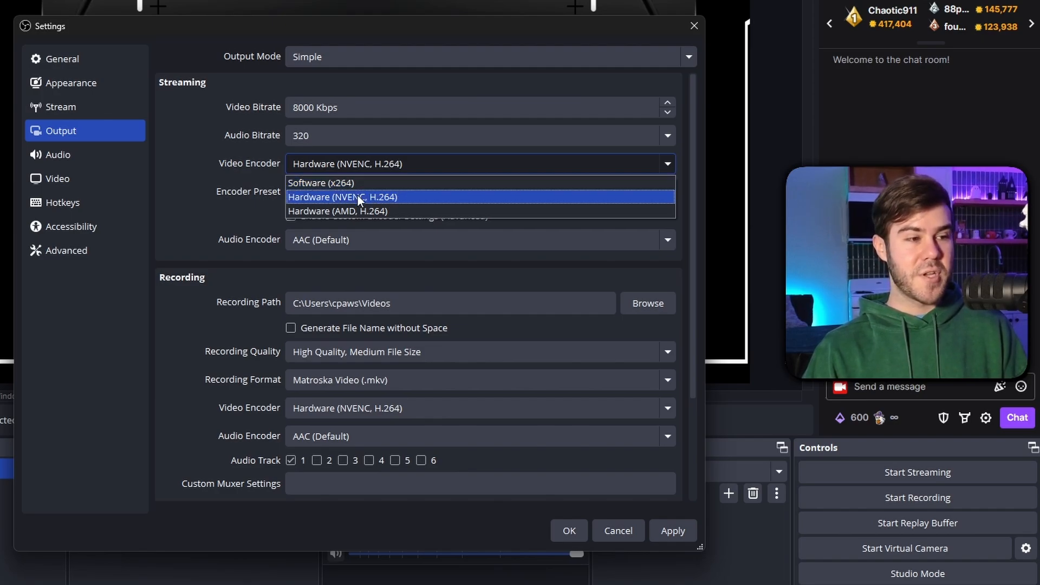
mouse_move(368, 202)
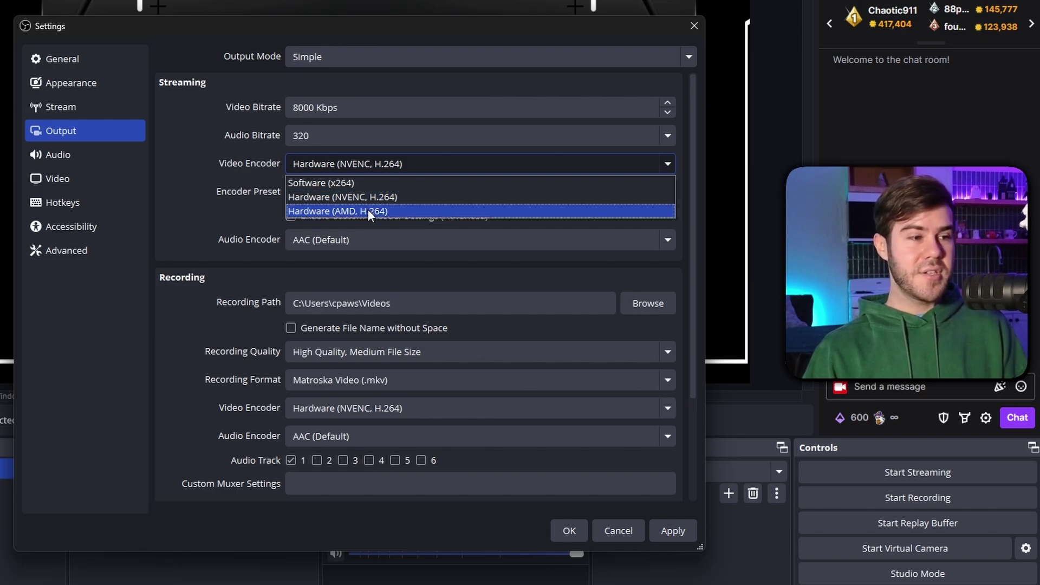
mouse_move(385, 198)
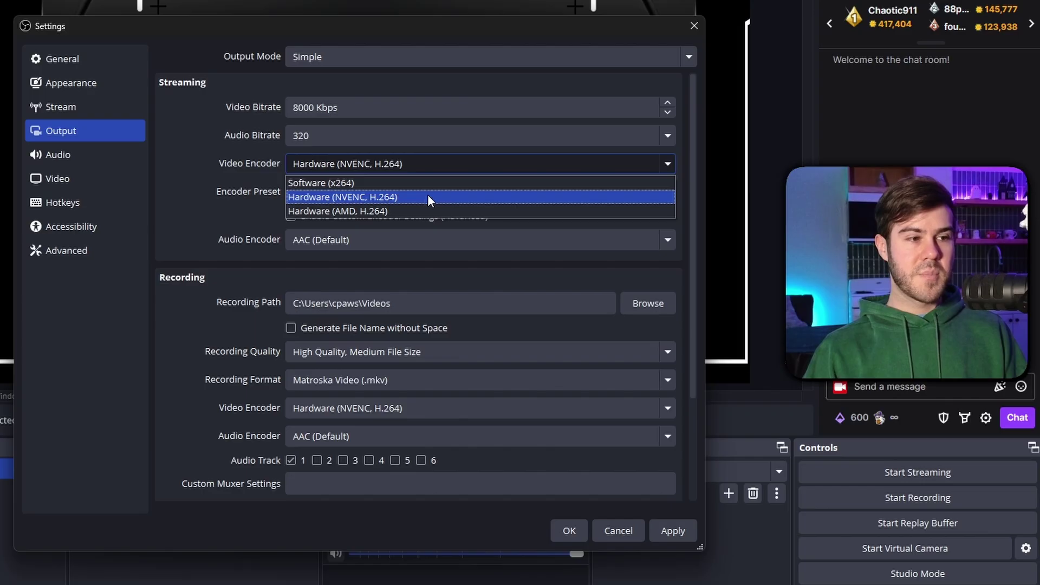
mouse_move(429, 205)
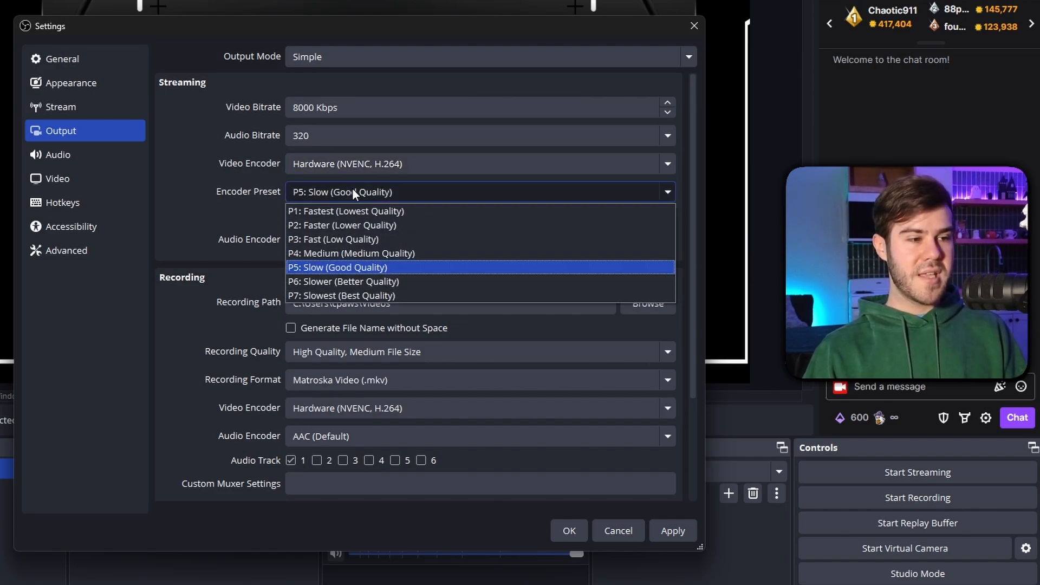
mouse_move(312, 259)
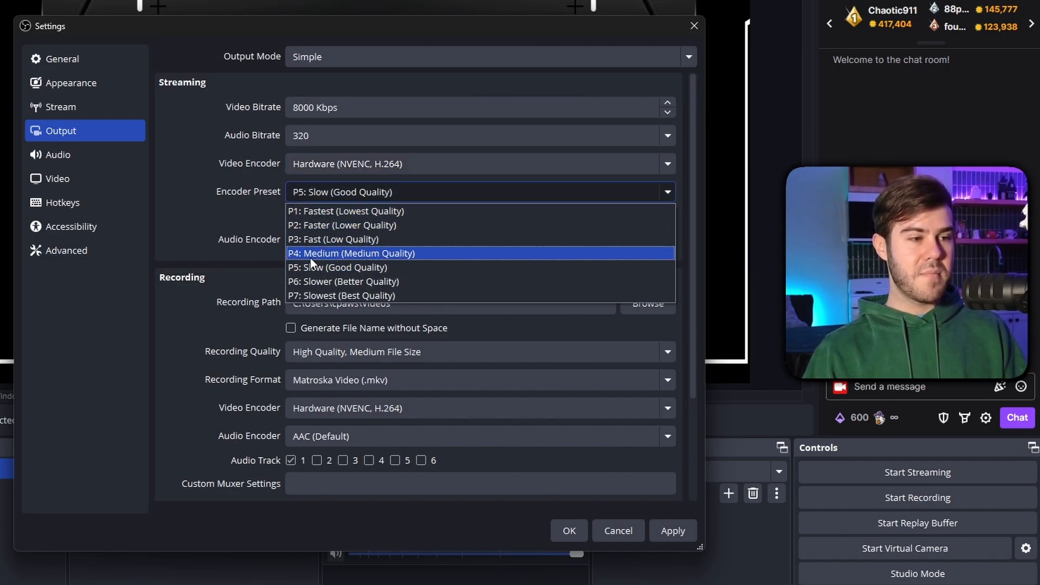
Step: Choose the P7 Slowest (Best Quality) encoder preset, keeping NVENC at 8000 Kbps
click(339, 294)
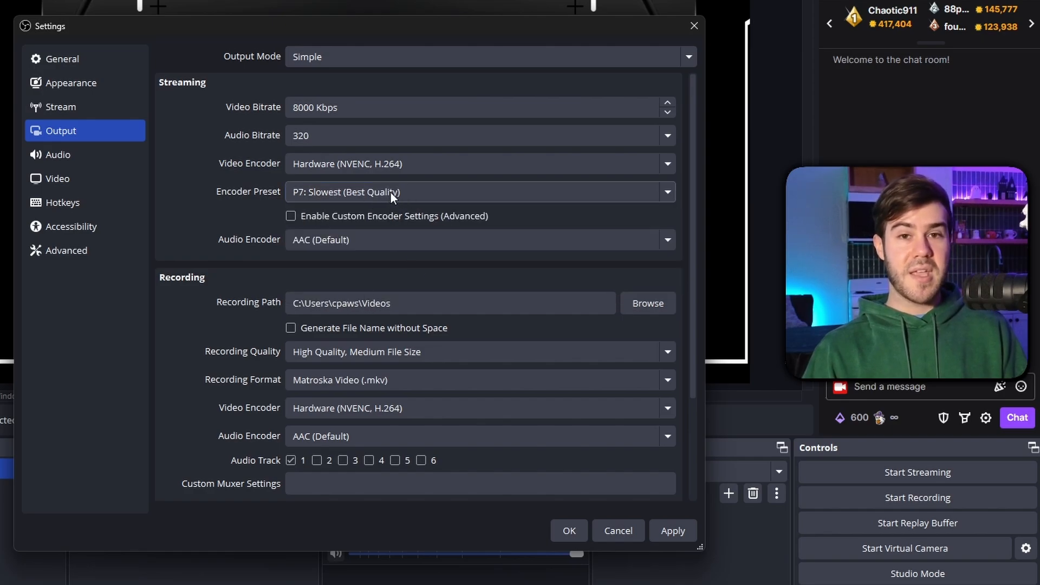
mouse_move(430, 198)
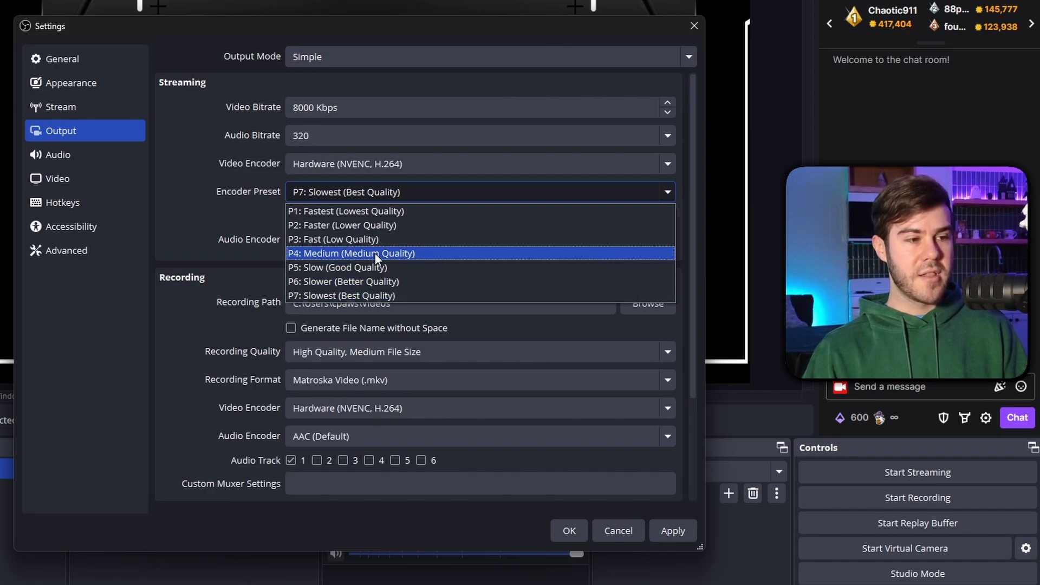
mouse_move(415, 258)
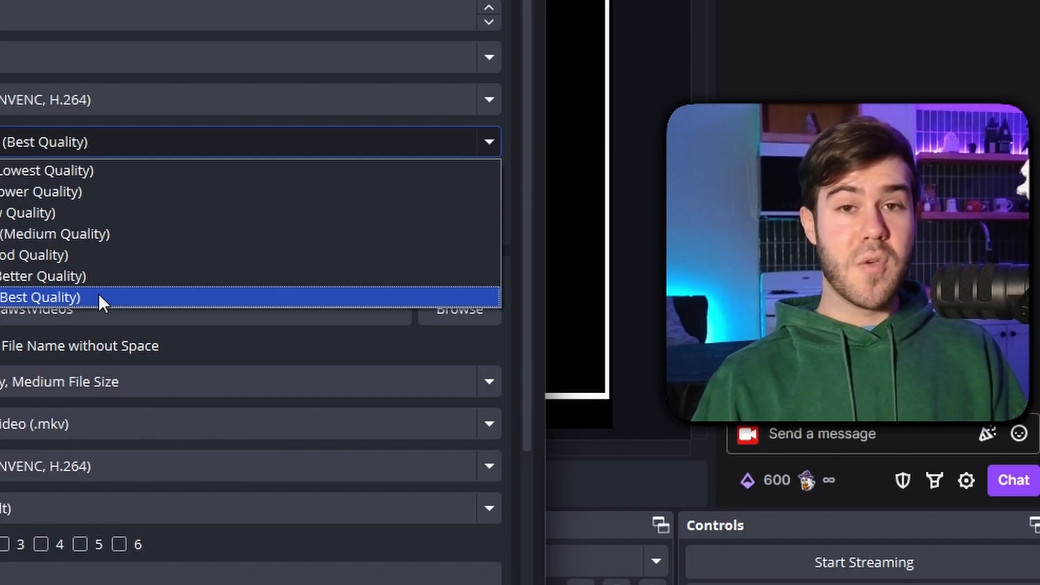
click(40, 297)
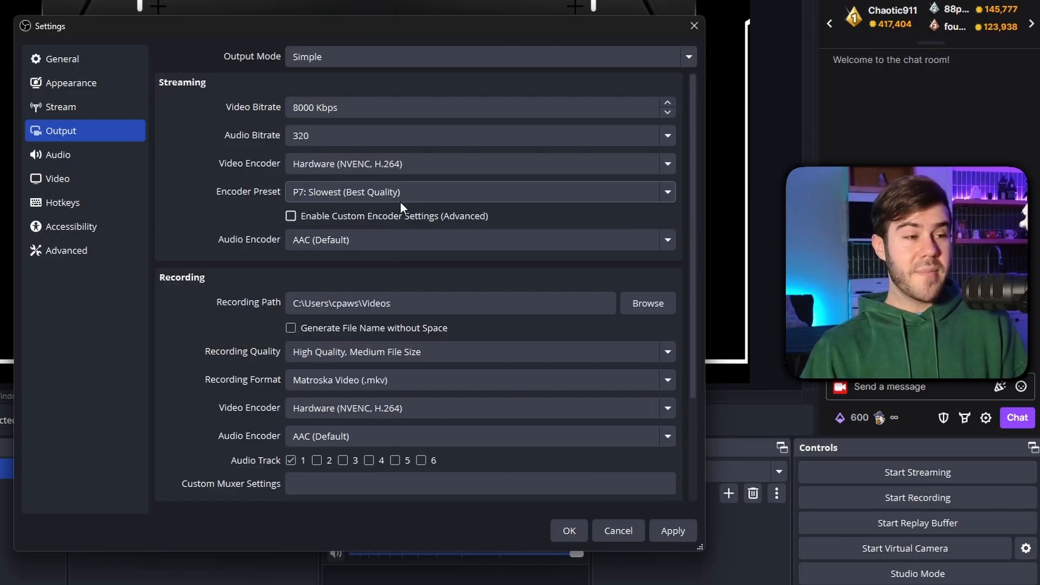
mouse_move(411, 136)
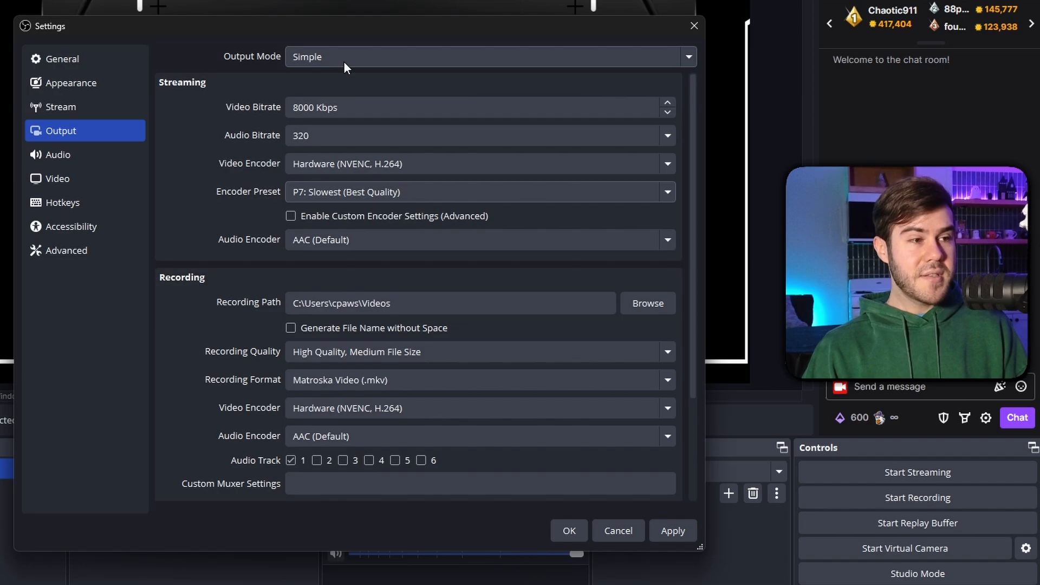
click(490, 57)
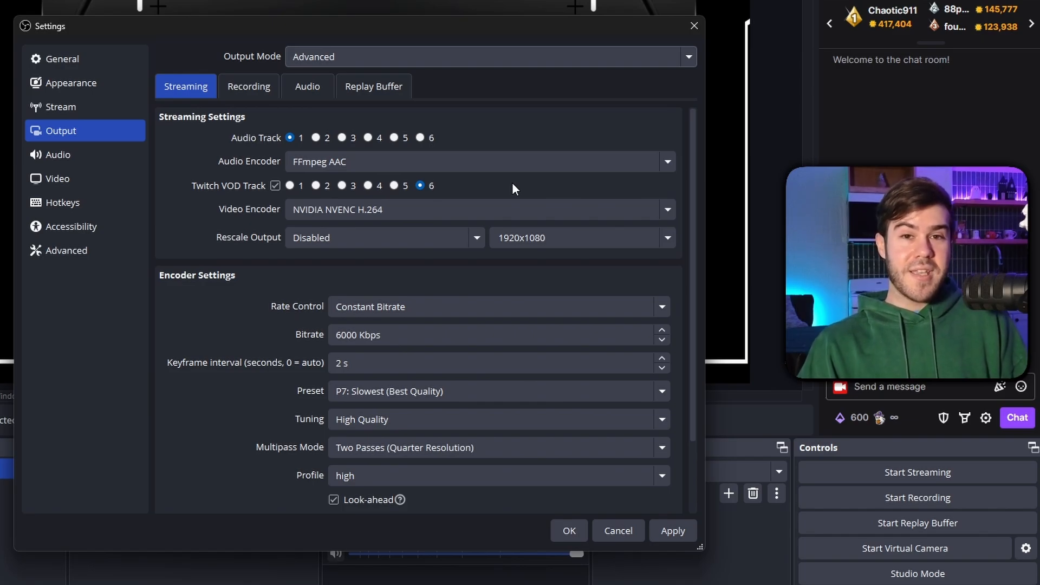
mouse_move(561, 191)
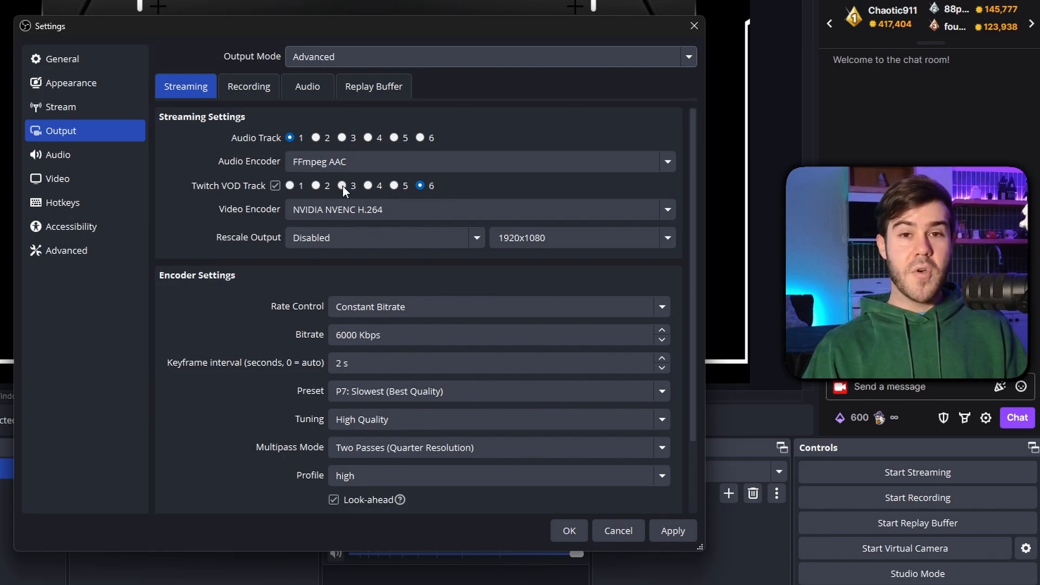
mouse_move(461, 67)
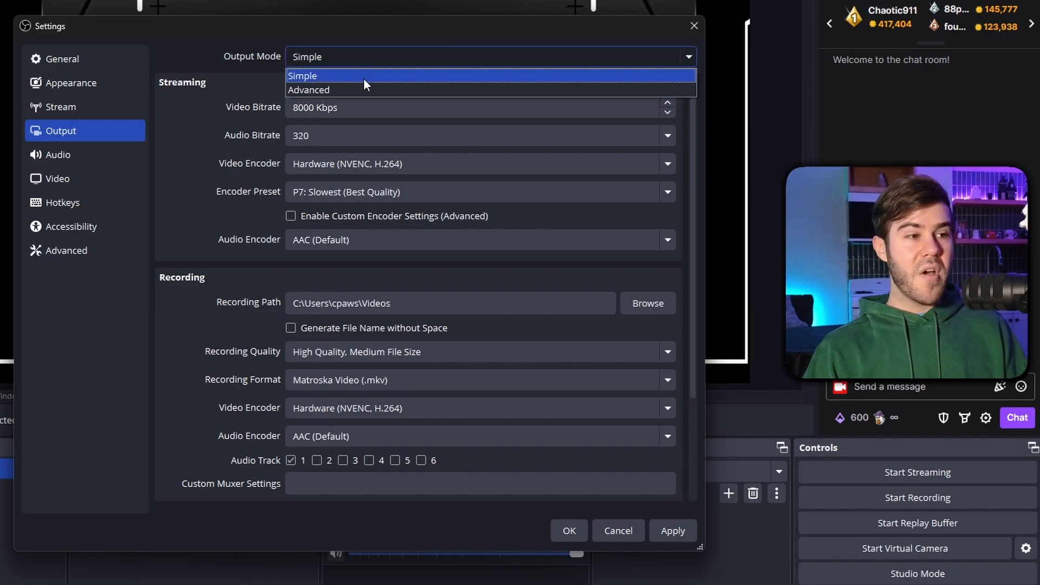
Step: Switch Output Mode back to Simple, keeping Hardware (NVENC, H.264) at preset P7
click(309, 90)
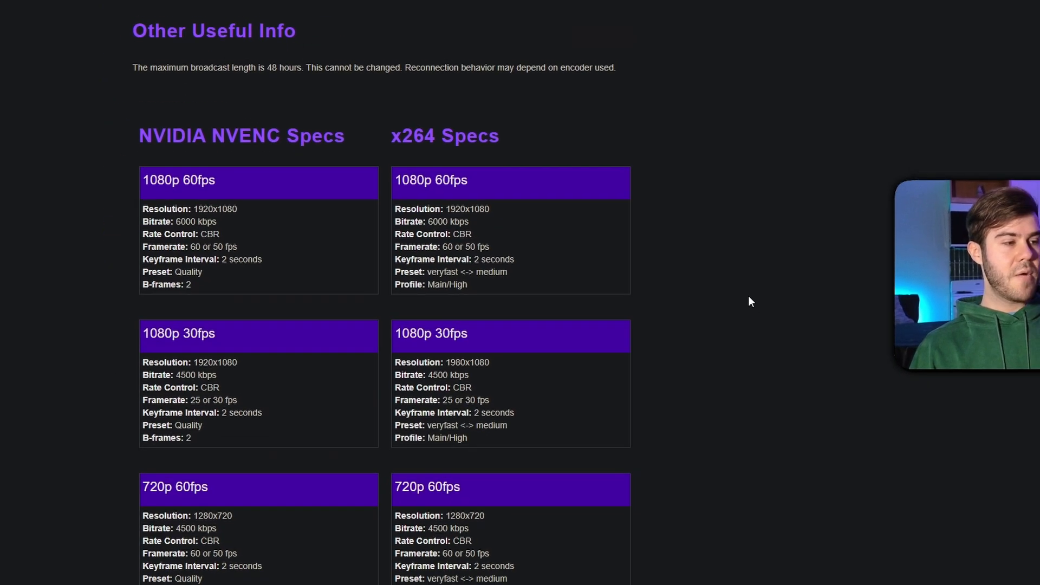
scroll(down, 3)
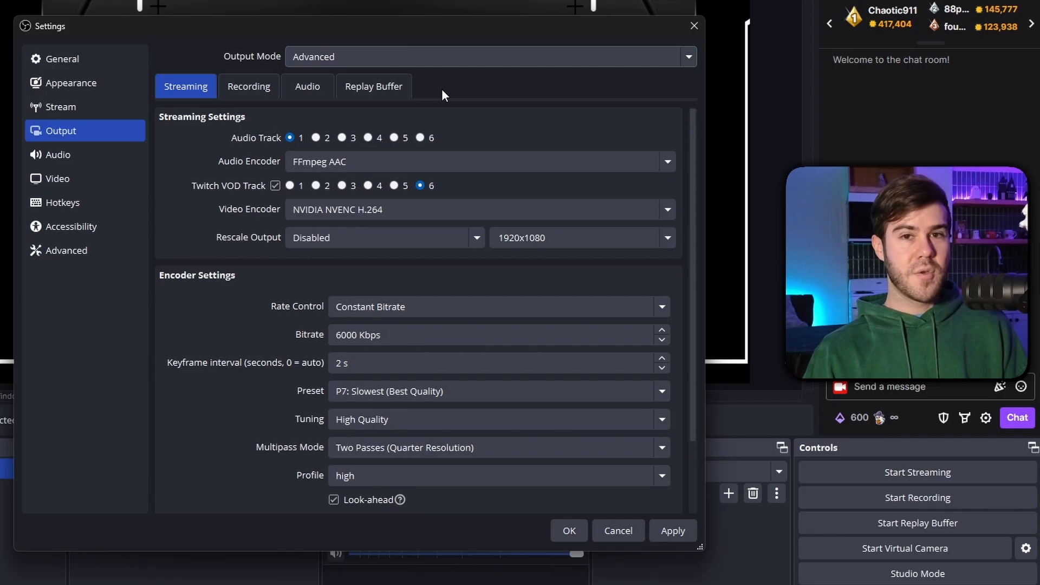
click(490, 56)
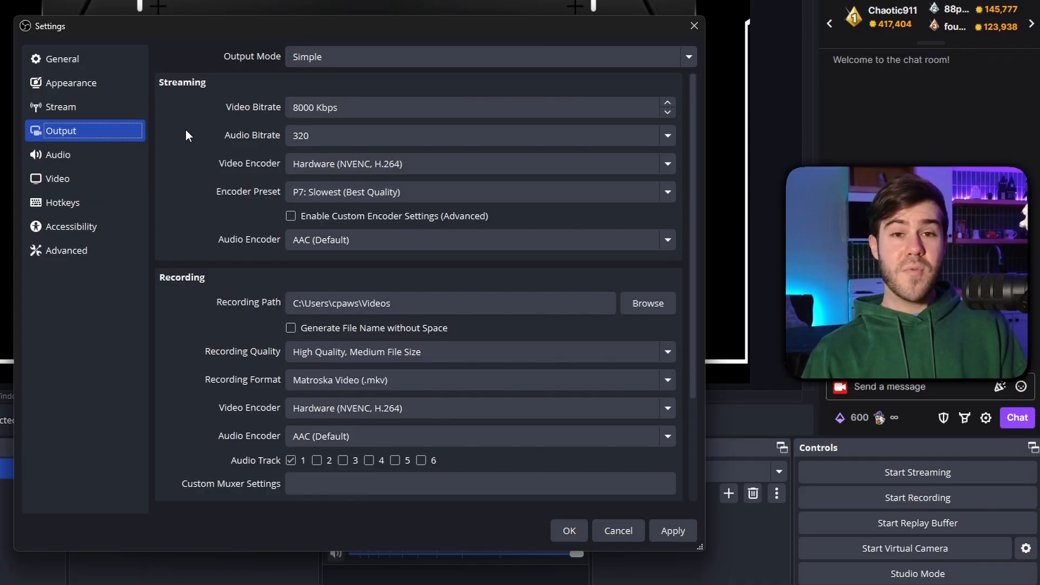
Step: In Stream settings, switch off Enable Bandwidth Test Mode for the Twitch stream
click(60, 107)
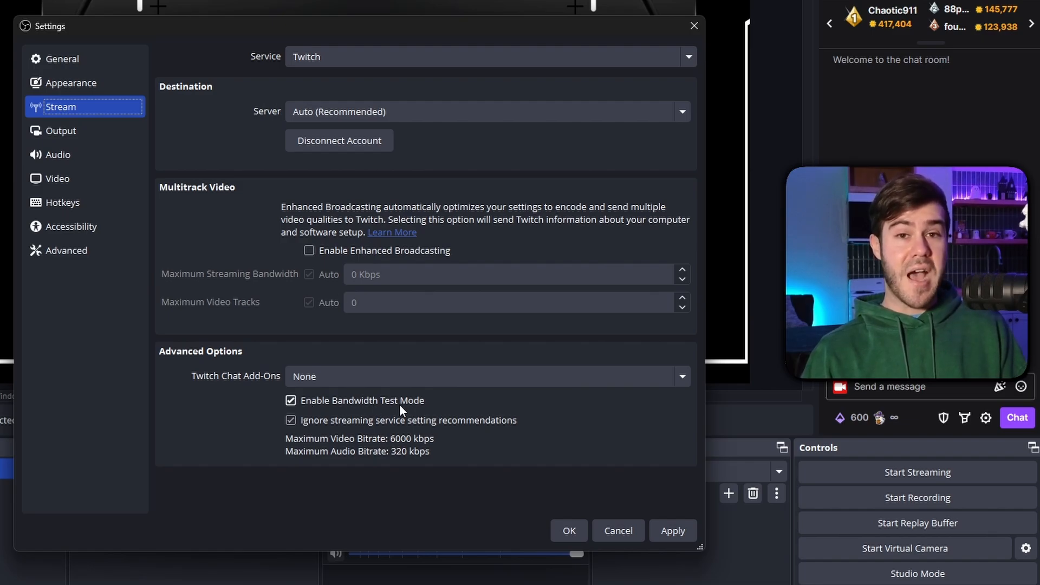
mouse_move(425, 408)
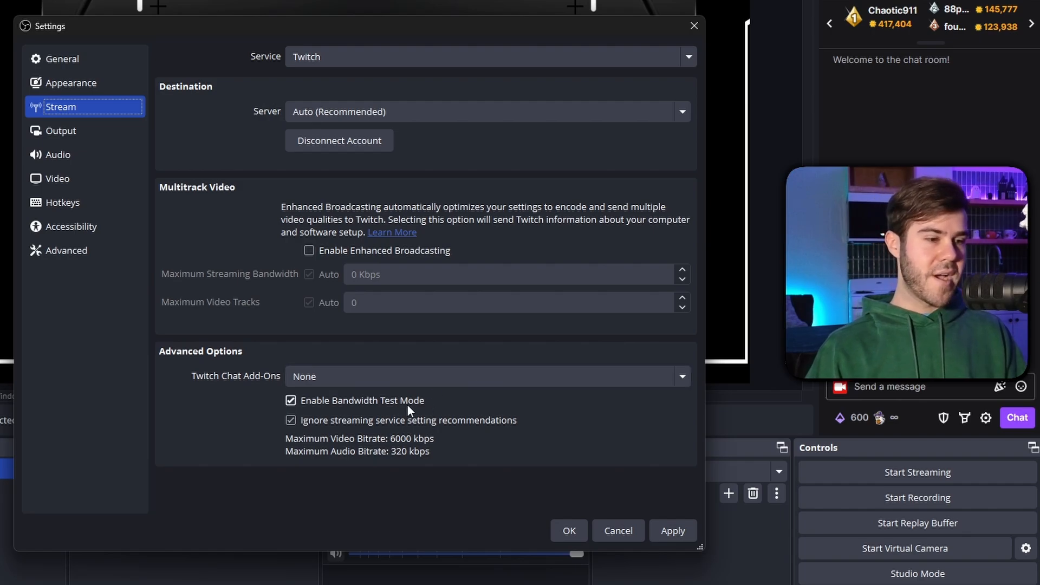
mouse_move(351, 410)
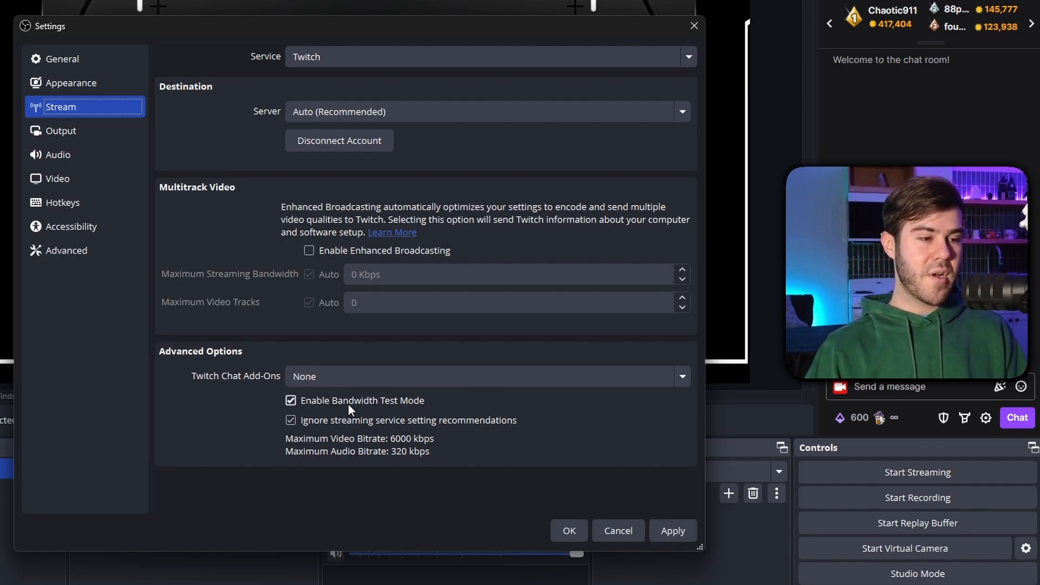
click(290, 400)
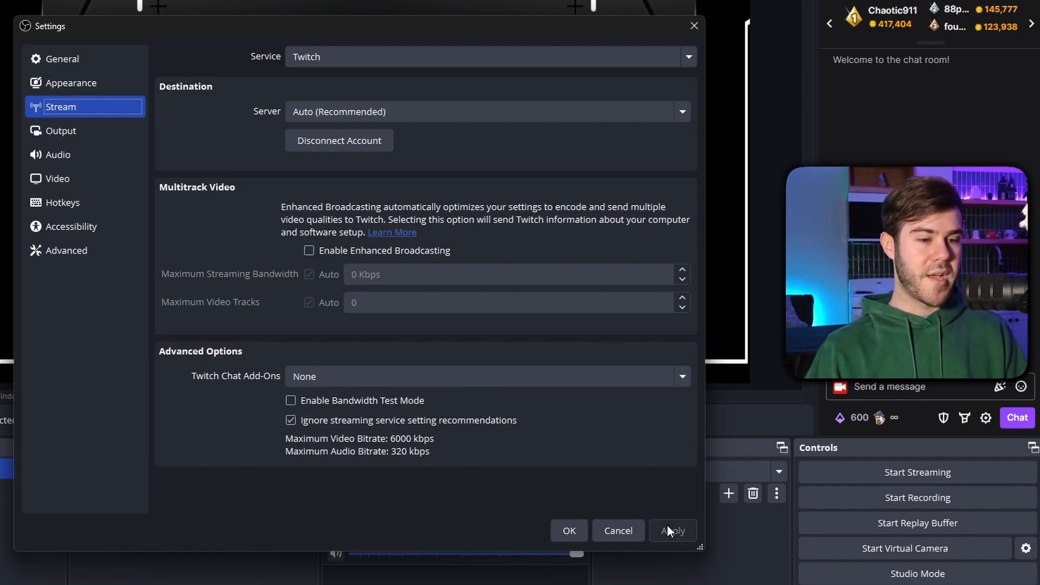
mouse_move(411, 457)
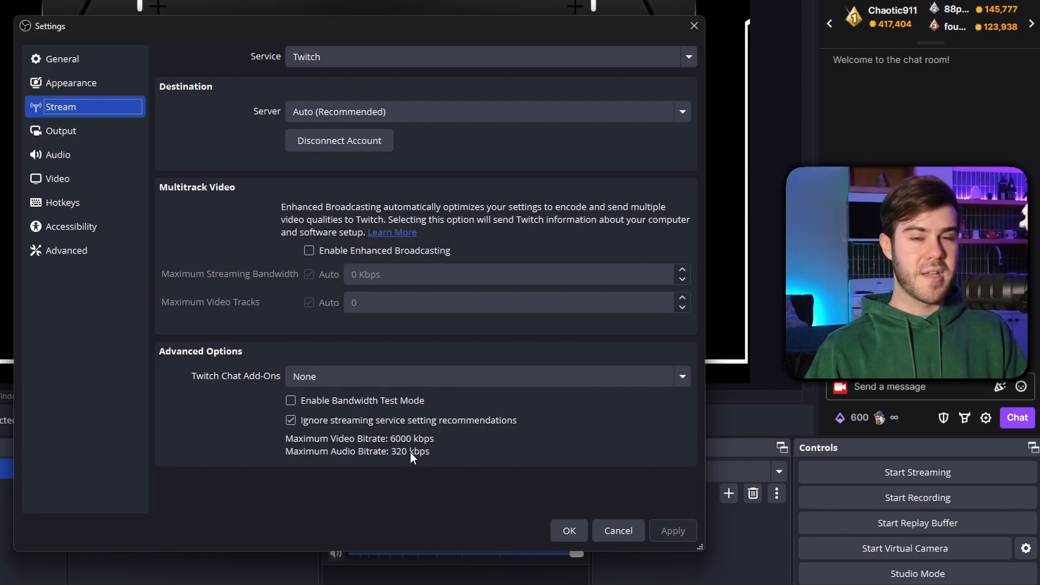
mouse_move(57, 179)
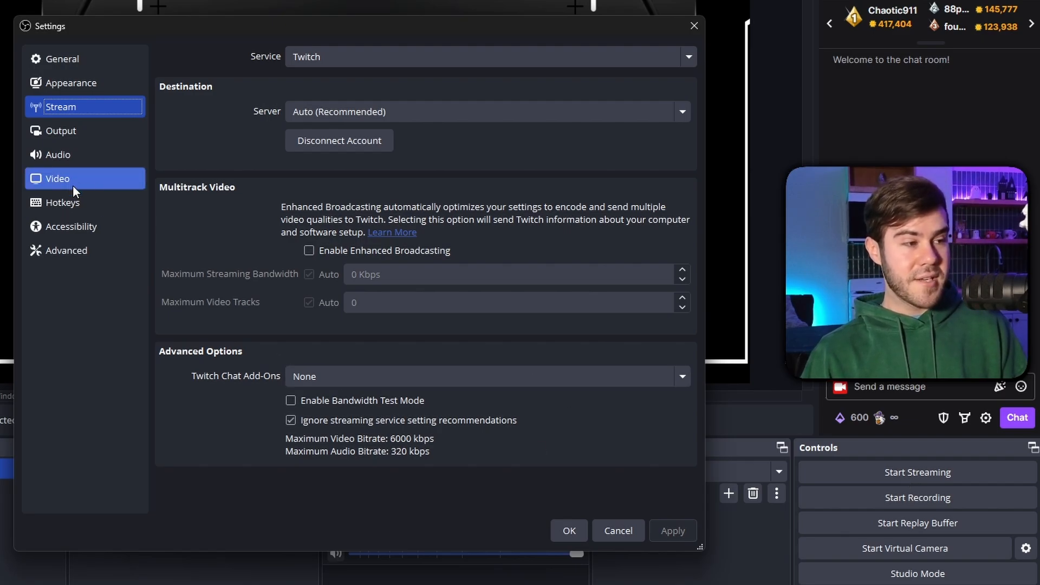
Step: Show the Twitch ingest server list, from Auto (Recommended) to specific US city servers
click(57, 179)
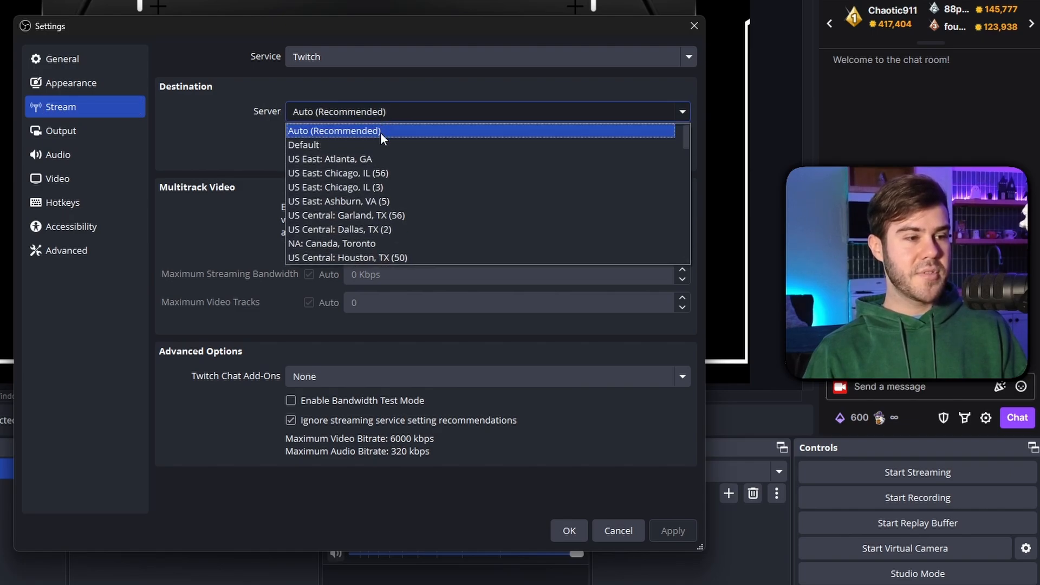
mouse_move(378, 244)
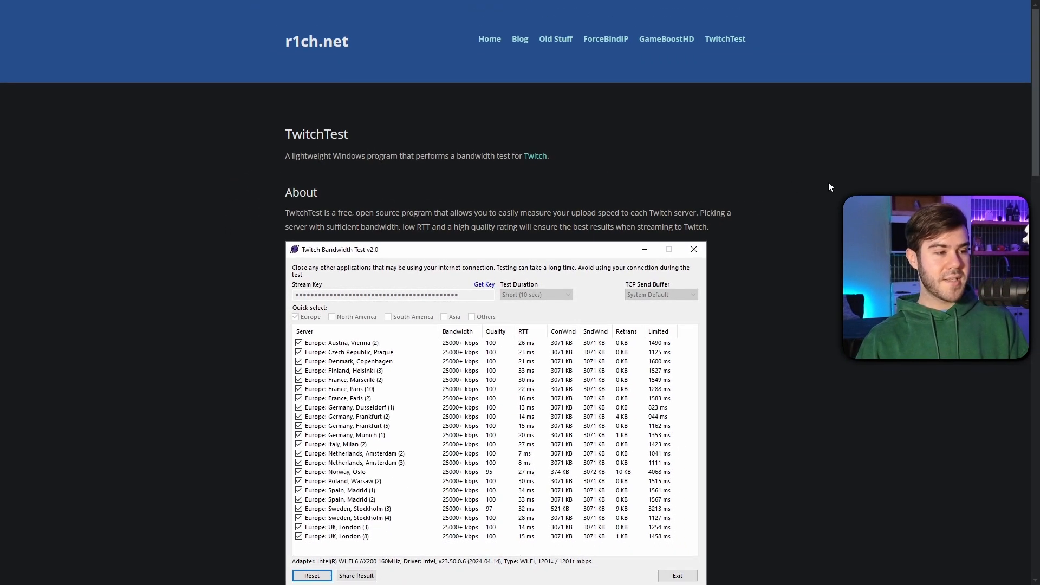
scroll(down, 3)
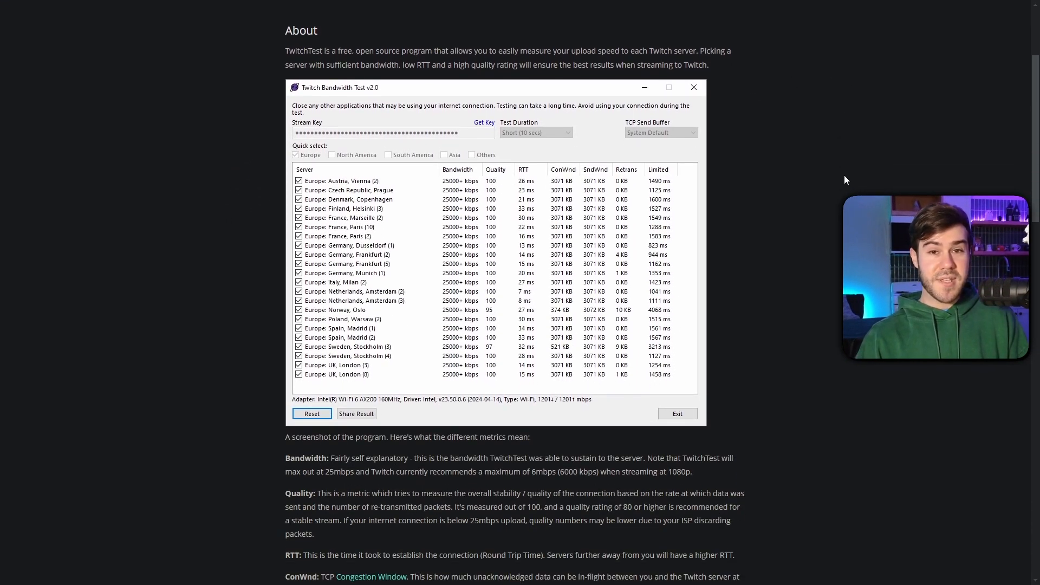
mouse_move(553, 270)
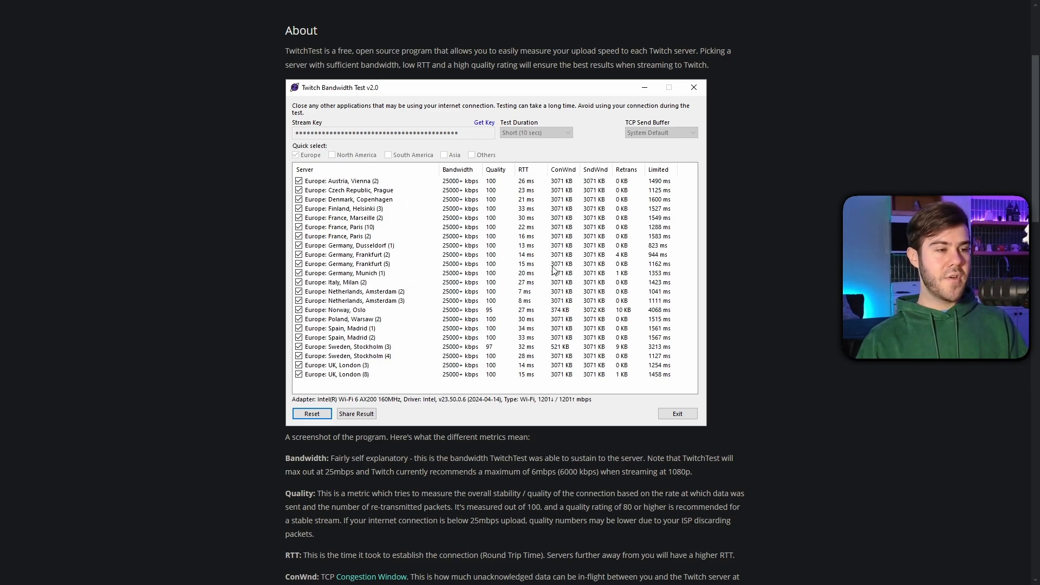
mouse_move(304, 205)
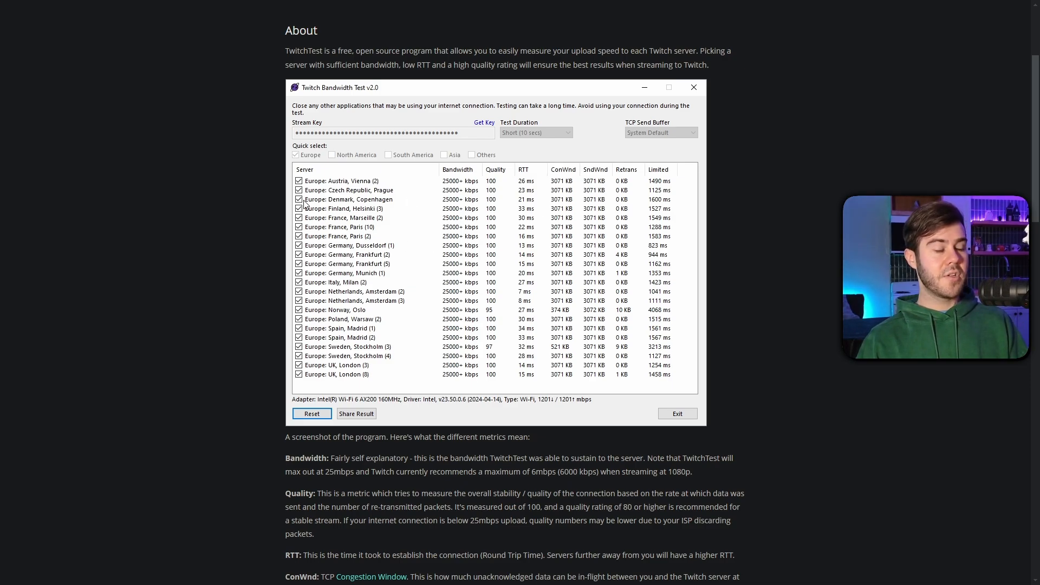
mouse_move(432, 262)
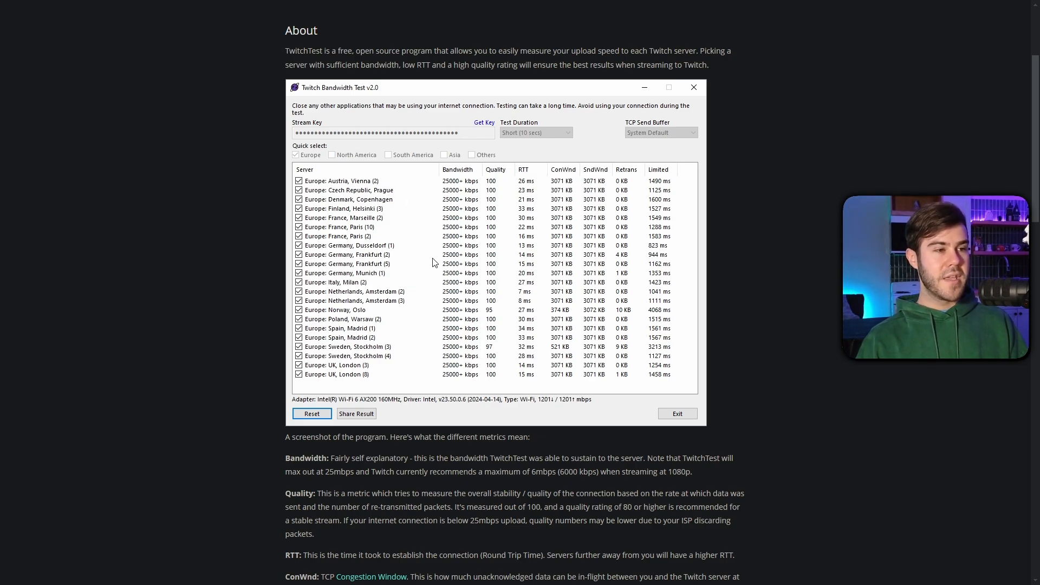
mouse_move(566, 139)
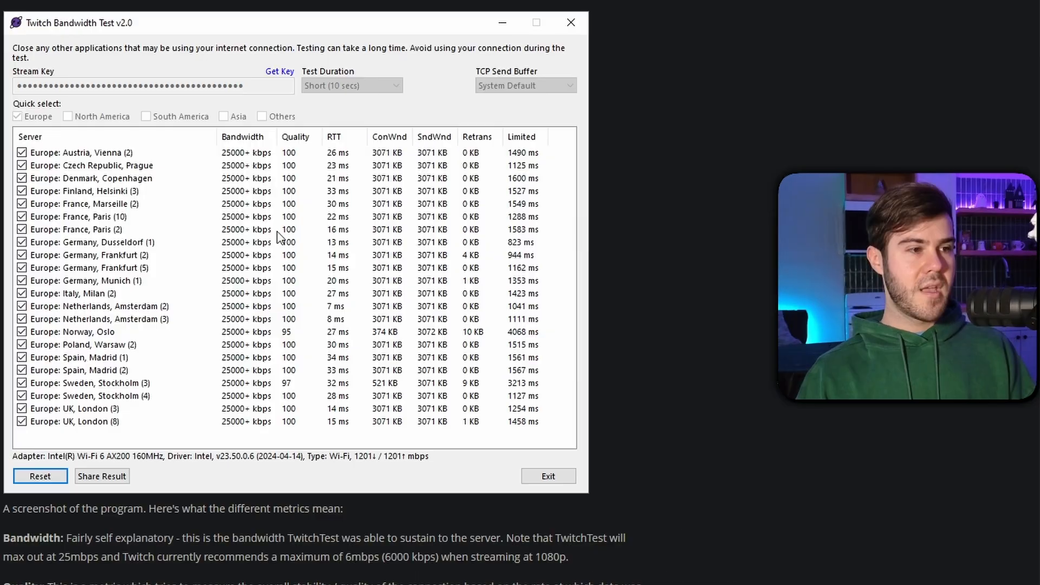
mouse_move(81, 192)
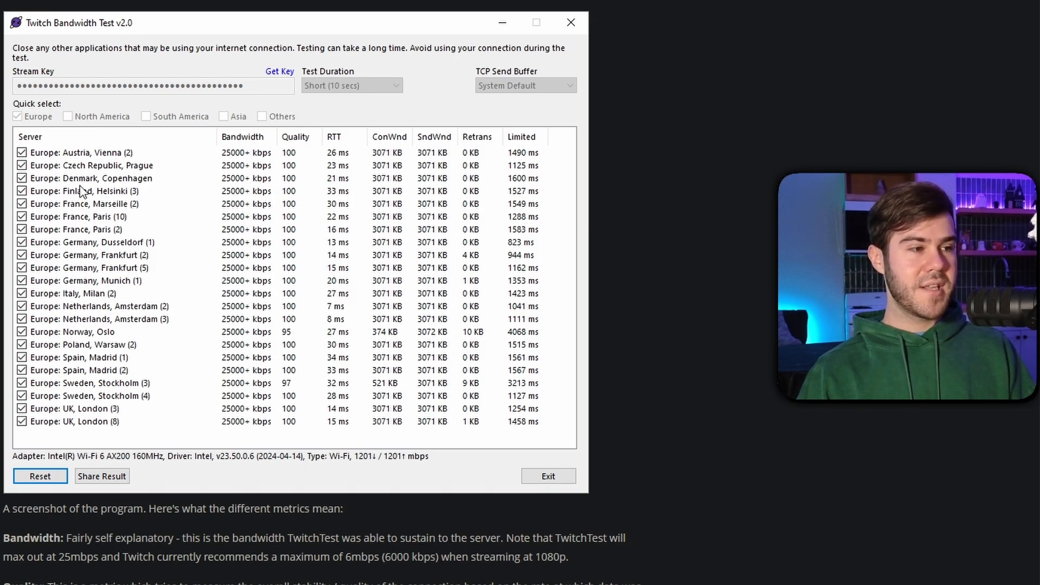
mouse_move(242, 157)
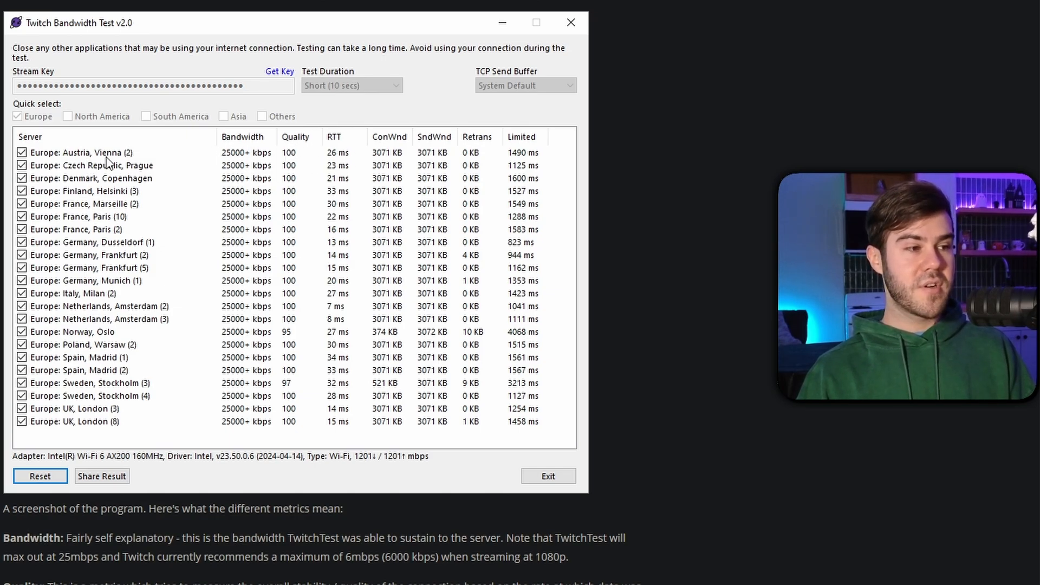
mouse_move(456, 274)
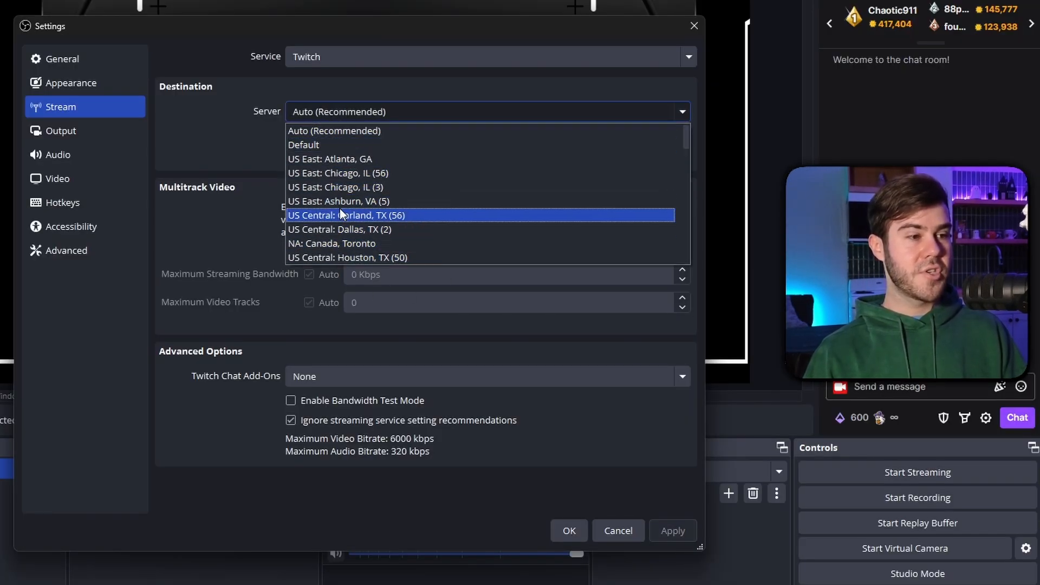
mouse_move(362, 202)
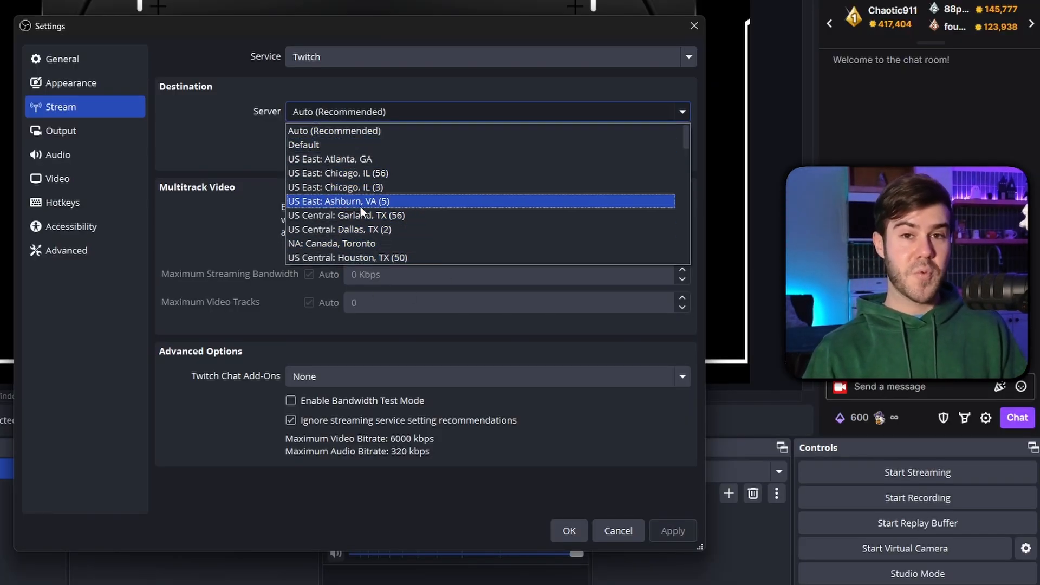
click(335, 131)
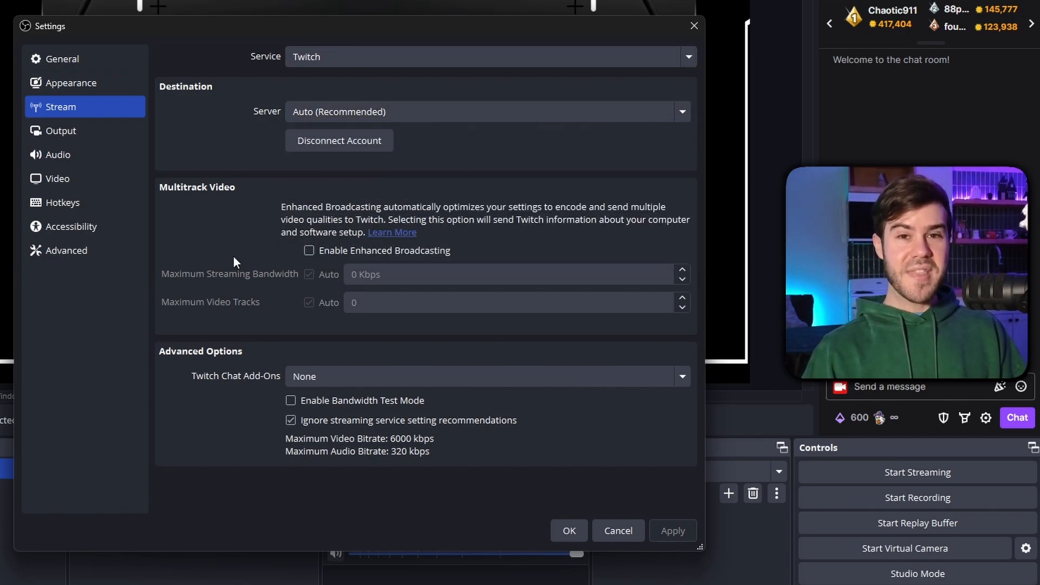
mouse_move(235, 258)
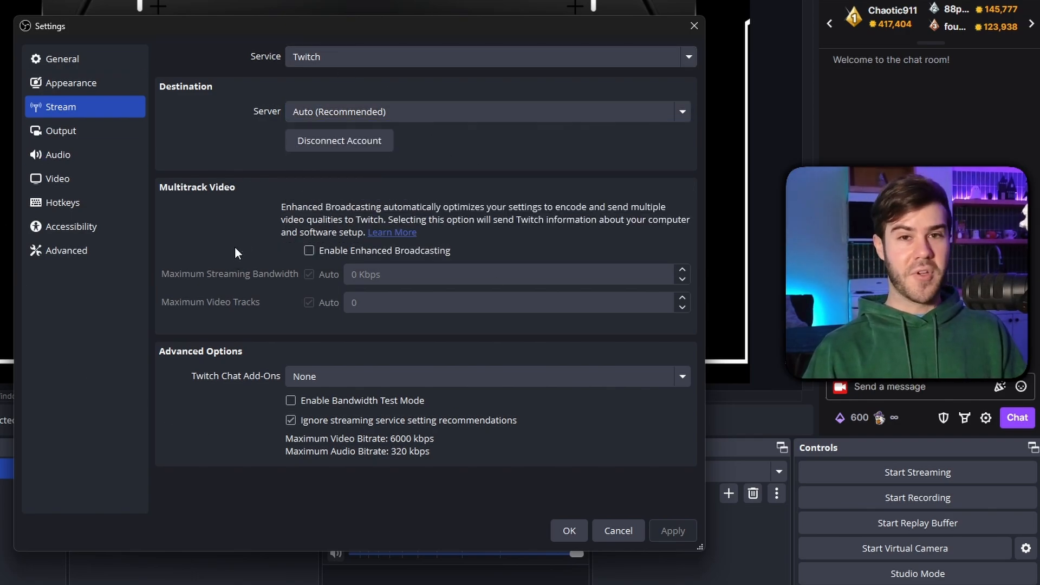